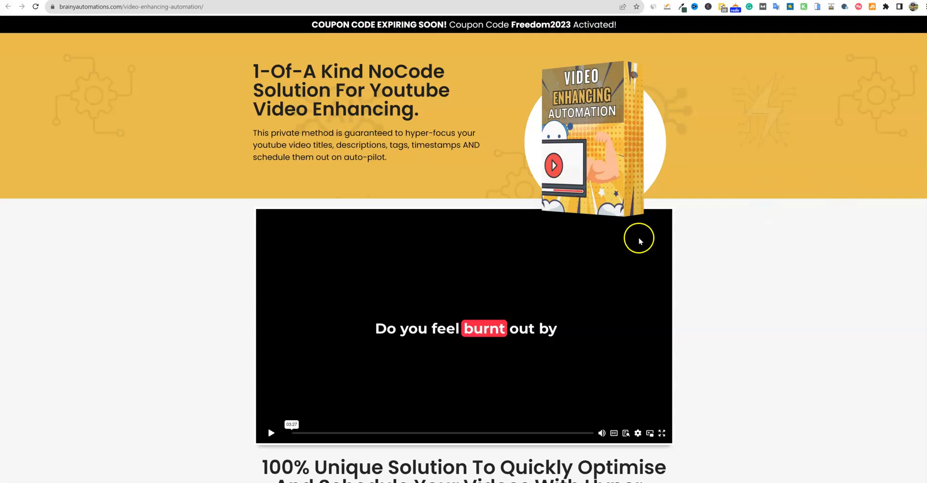
Step: Scroll the sales page to the Video Enhancing Automation section with its four AUTO Create features
{"action": "scroll", "scroll_direction": "down", "scroll_amount": 3}
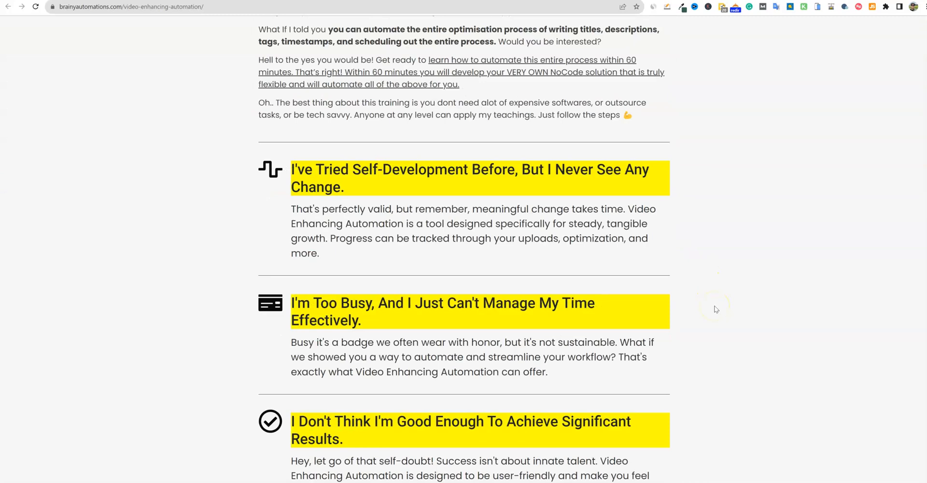
{"action": "scroll", "scroll_direction": "up", "scroll_amount": 3}
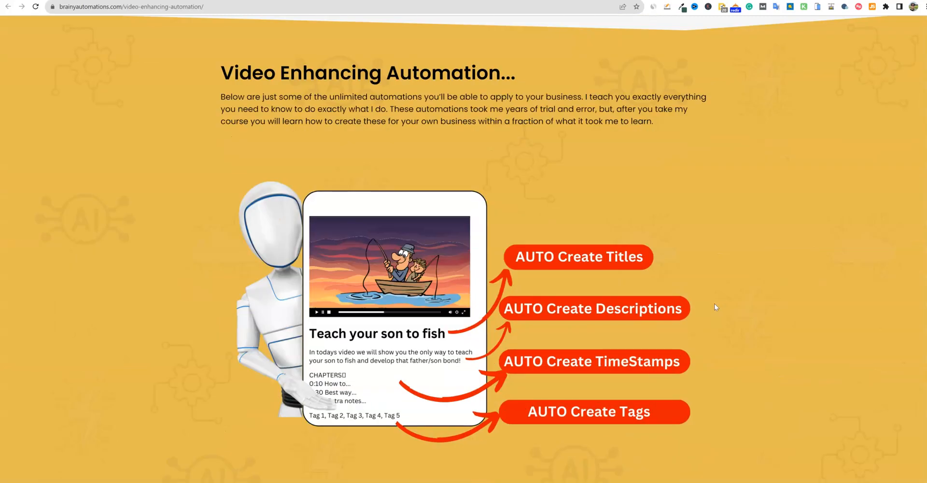
{"action": "scroll", "scroll_direction": "down", "scroll_amount": 3}
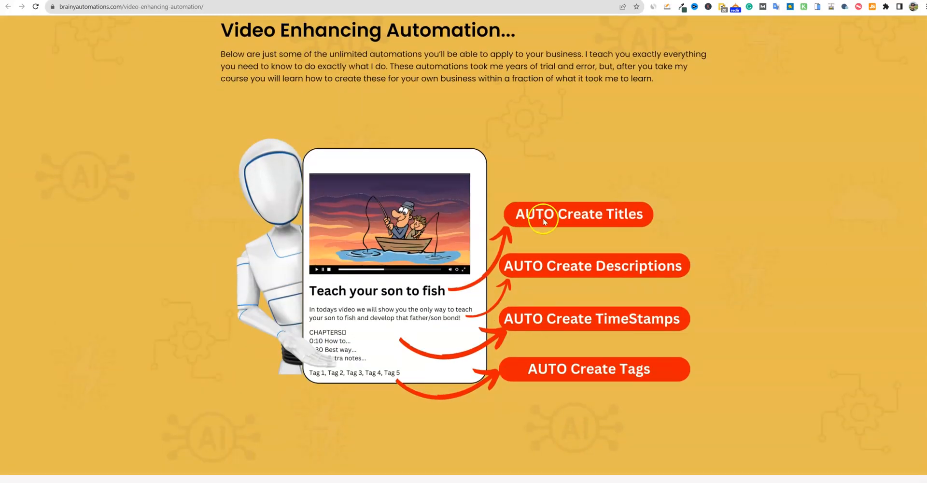
{"action": "mouse_move", "coordinate": [629, 231]}
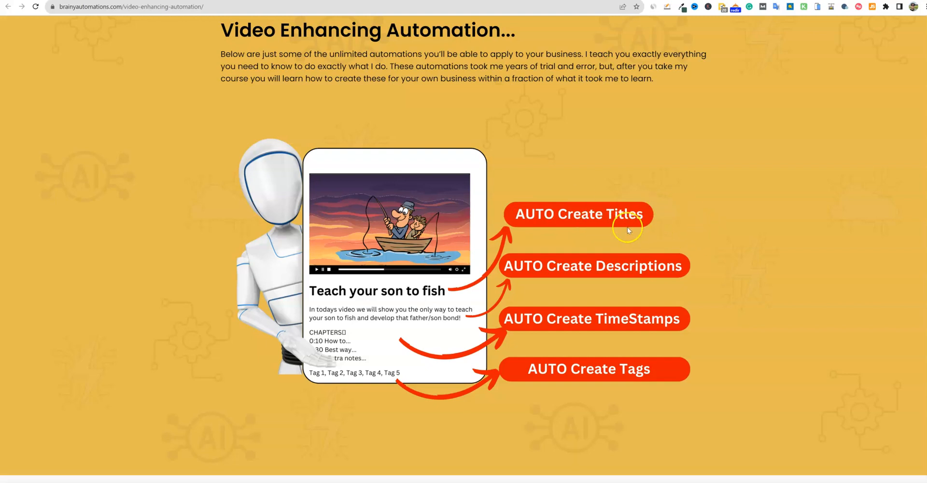
{"action": "mouse_move", "coordinate": [542, 246]}
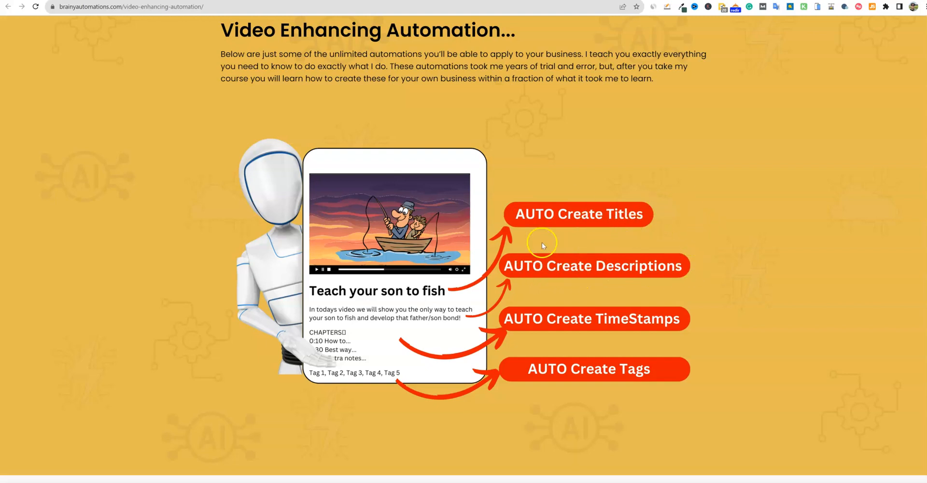
{"action": "mouse_move", "coordinate": [440, 308]}
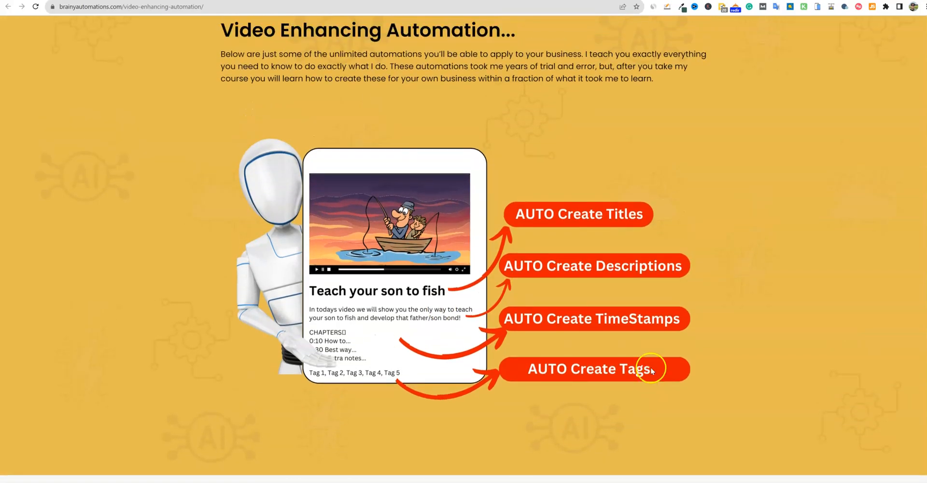
{"action": "mouse_move", "coordinate": [586, 234]}
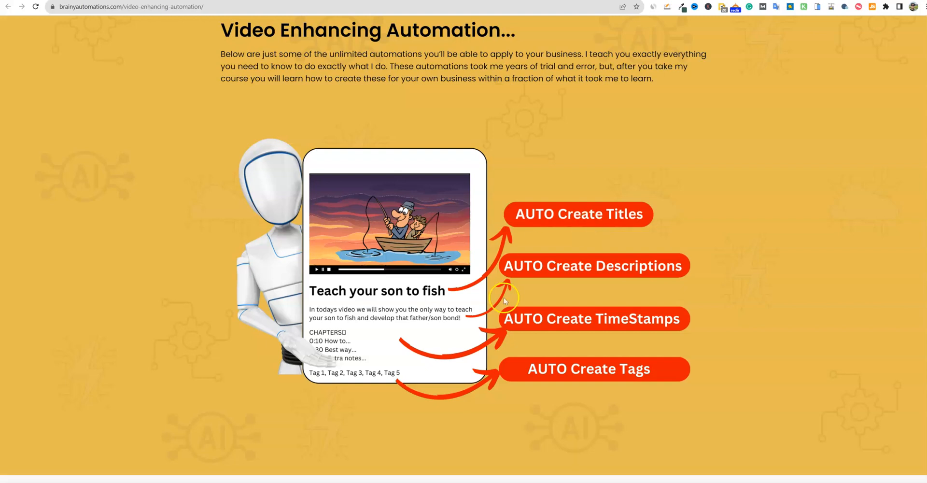
{"action": "mouse_move", "coordinate": [607, 334]}
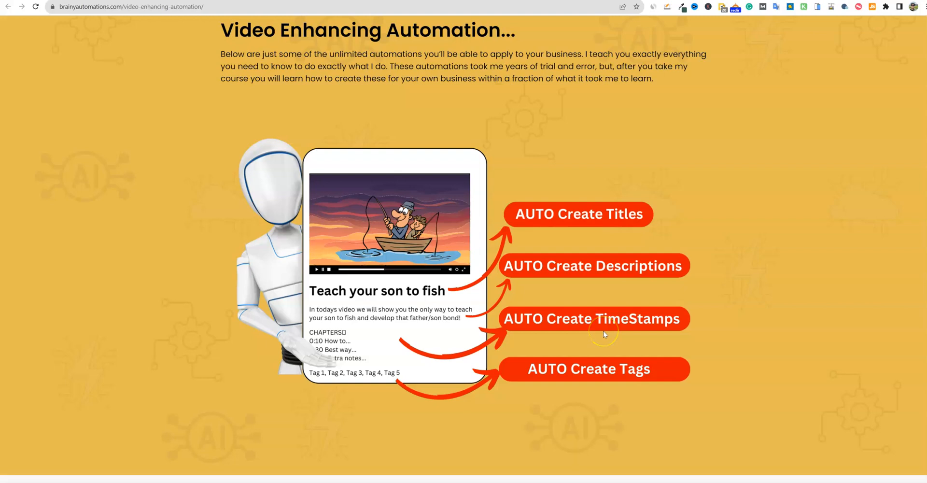
{"action": "mouse_move", "coordinate": [567, 245]}
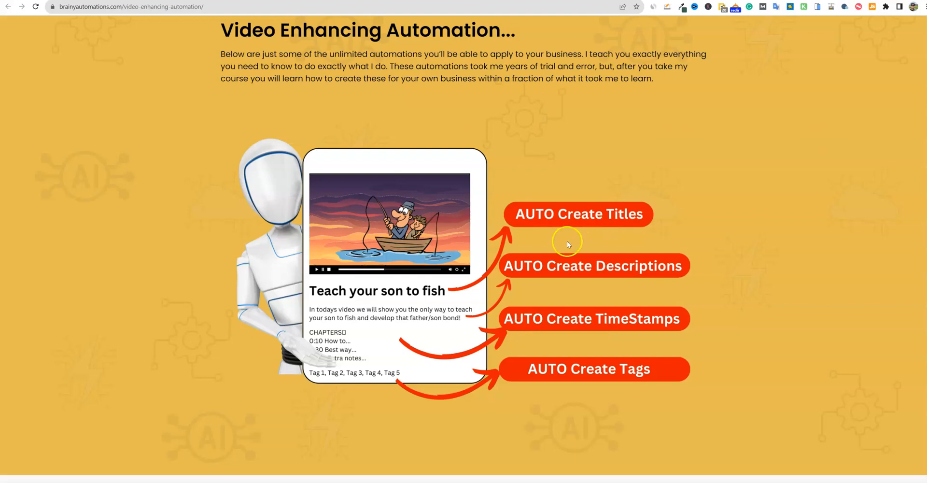
{"action": "mouse_move", "coordinate": [672, 254]}
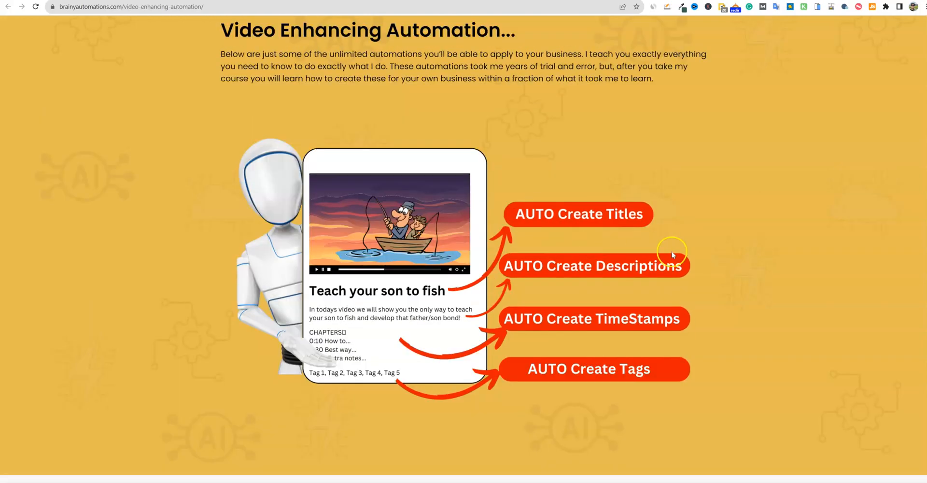
{"action": "mouse_move", "coordinate": [296, 131]}
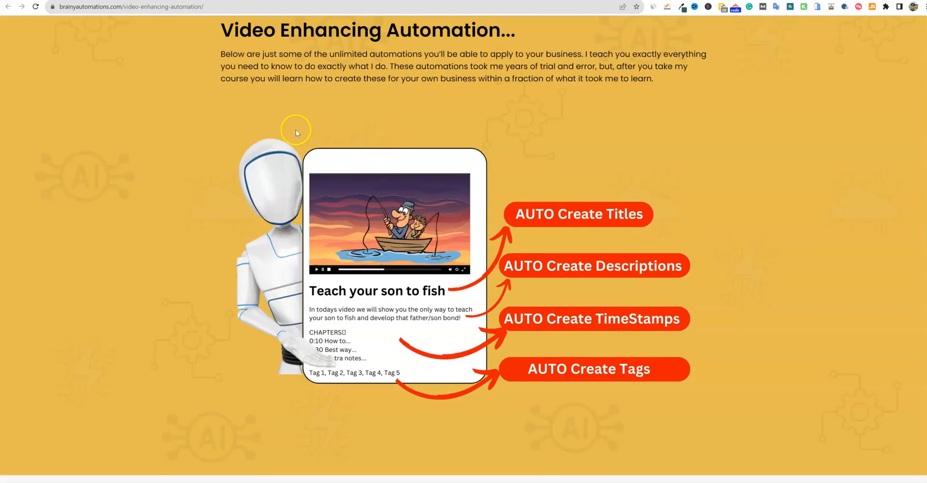
{"action": "mouse_move", "coordinate": [343, 107]}
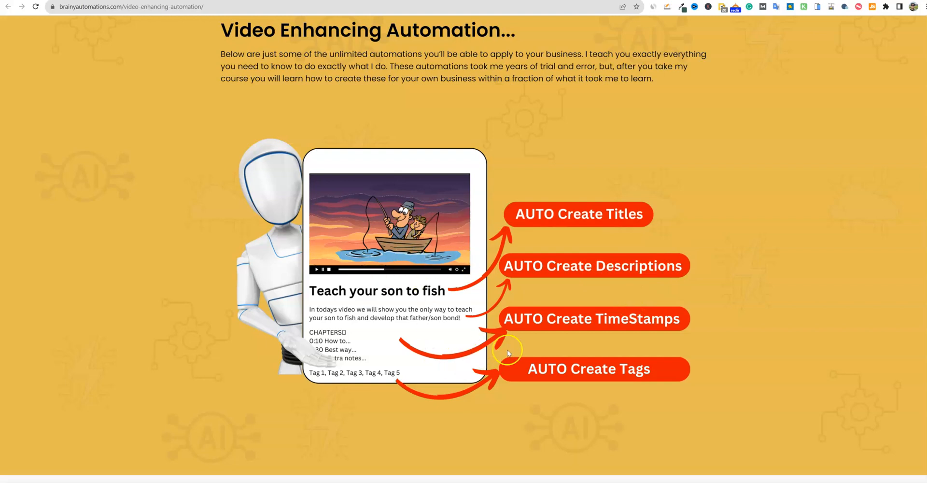
{"action": "mouse_move", "coordinate": [584, 326]}
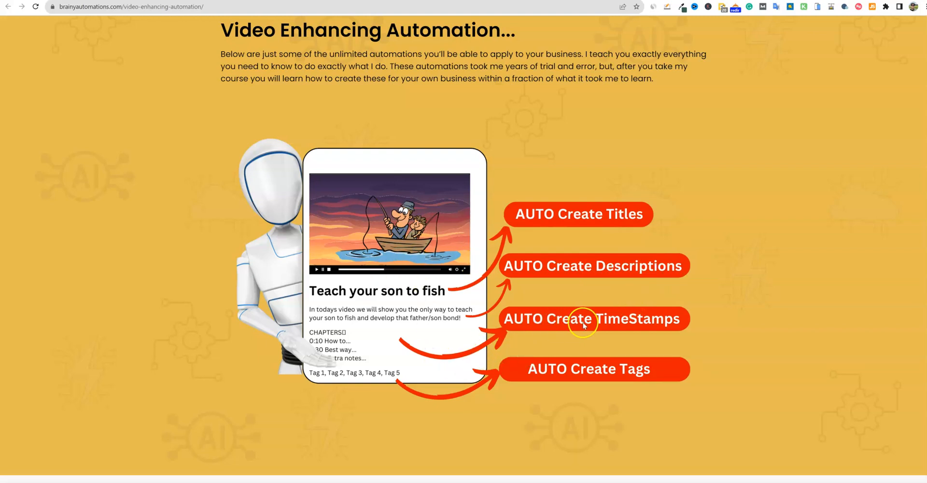
{"action": "mouse_move", "coordinate": [613, 317]}
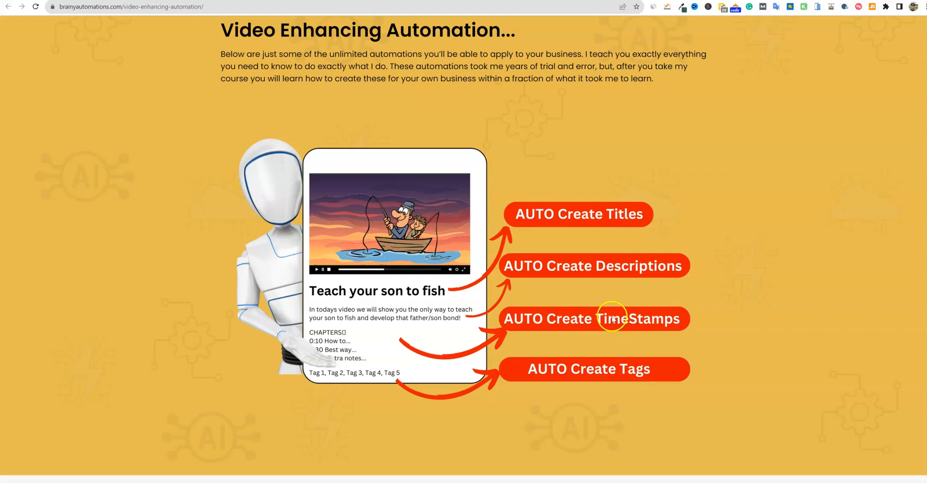
{"action": "mouse_move", "coordinate": [620, 373]}
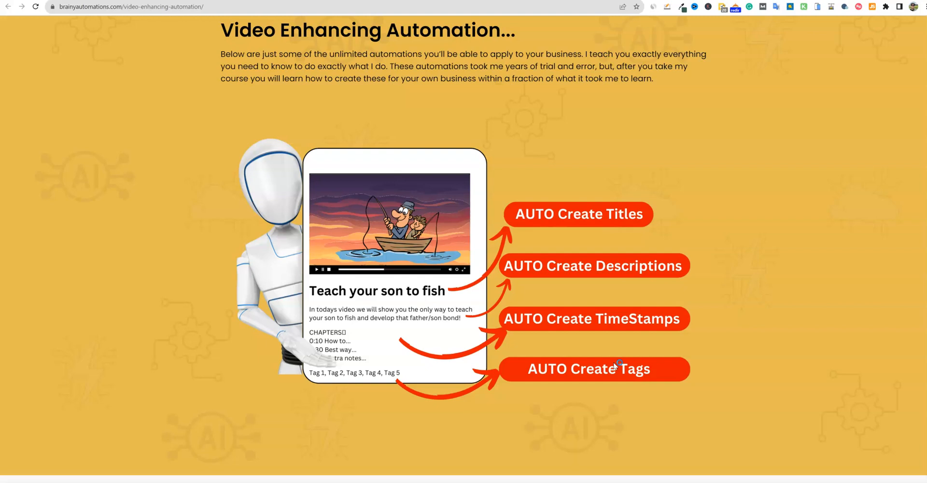
{"action": "mouse_move", "coordinate": [579, 305]}
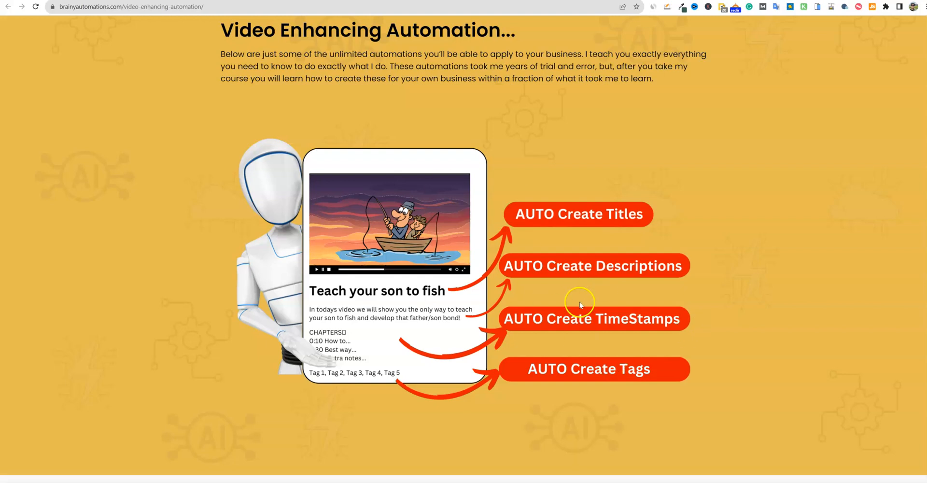
{"action": "mouse_move", "coordinate": [460, 264]}
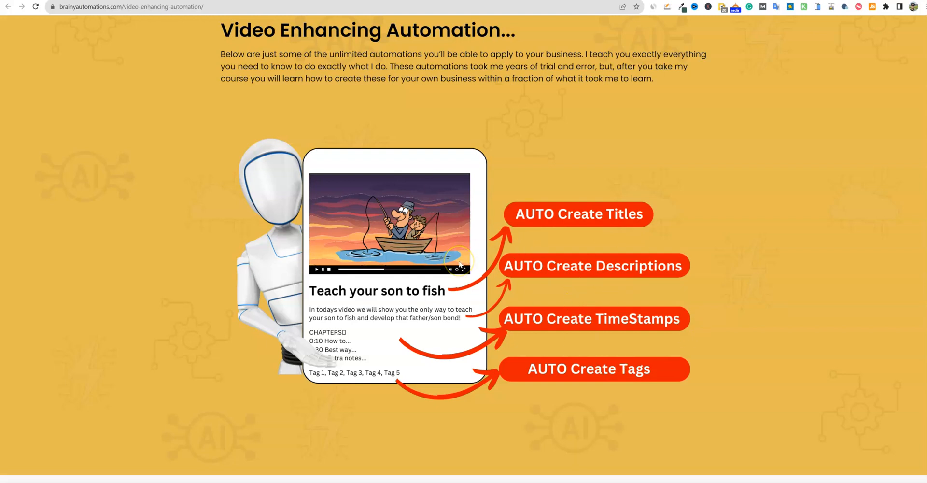
{"action": "mouse_move", "coordinate": [132, 147]}
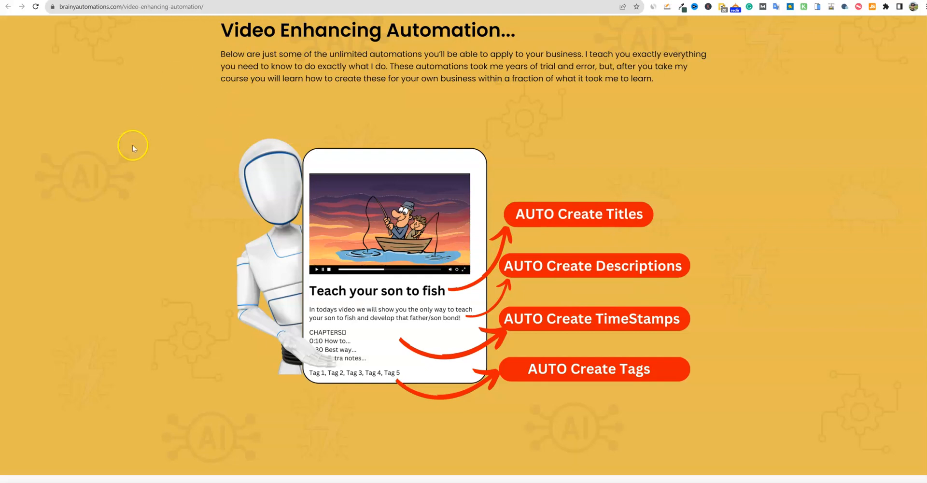
{"action": "mouse_move", "coordinate": [296, 175]}
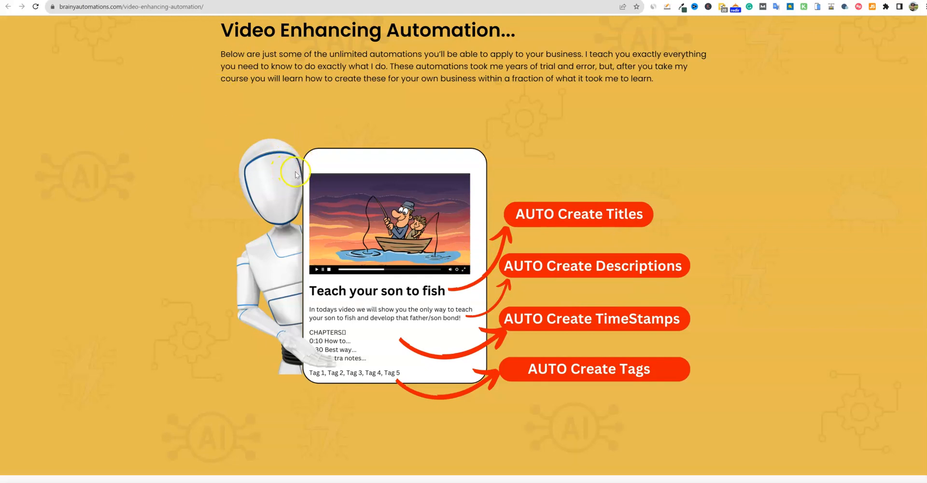
{"action": "mouse_move", "coordinate": [464, 67]}
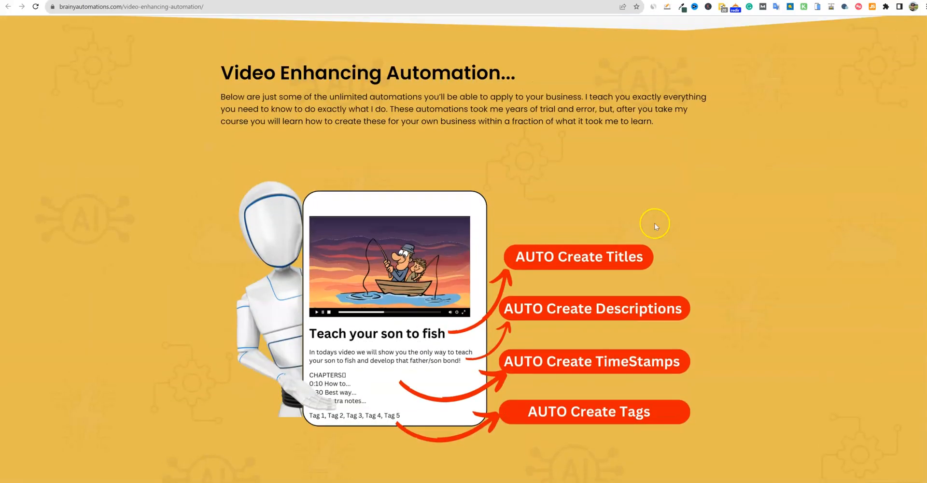
Step: Scroll past training details and benefits to the FAQ answer about other costs
{"action": "scroll", "scroll_direction": "down", "scroll_amount": 3}
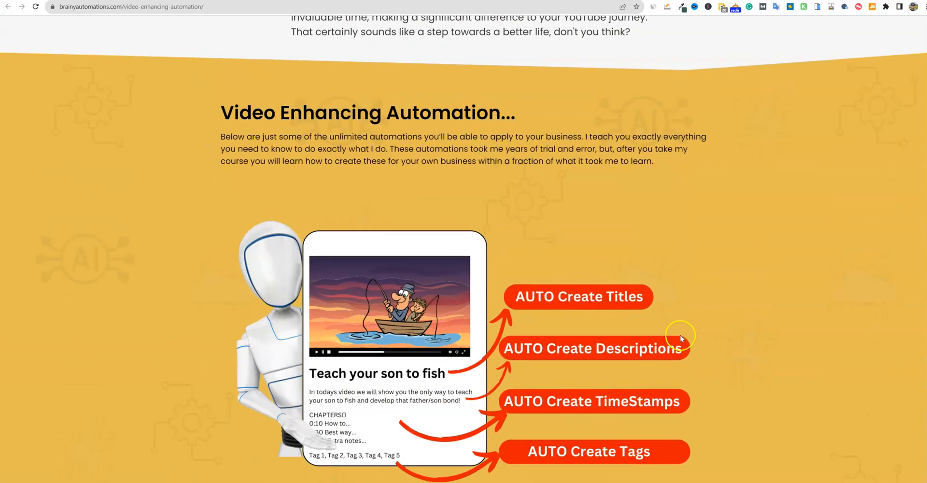
{"action": "scroll", "scroll_direction": "down", "scroll_amount": 3}
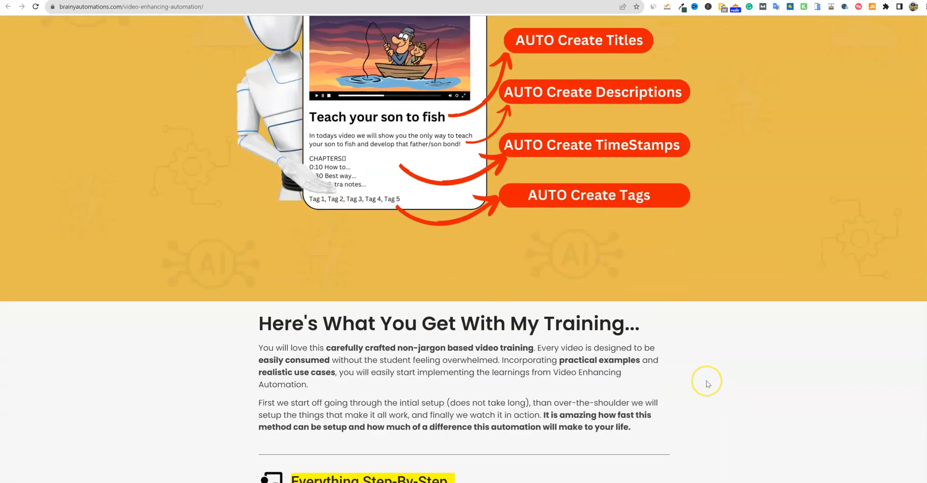
{"action": "scroll", "scroll_direction": "down", "scroll_amount": 3}
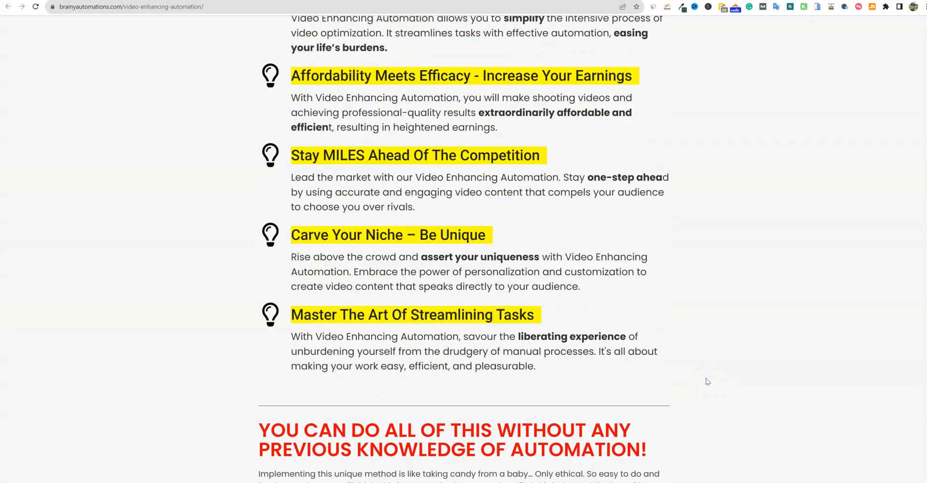
{"action": "scroll", "scroll_direction": "down", "scroll_amount": 3}
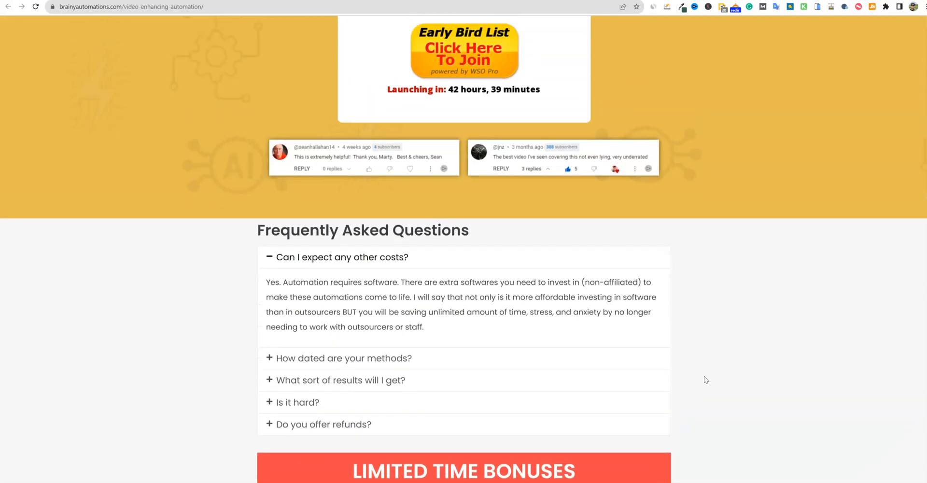
{"action": "scroll", "scroll_direction": "down", "scroll_amount": 3}
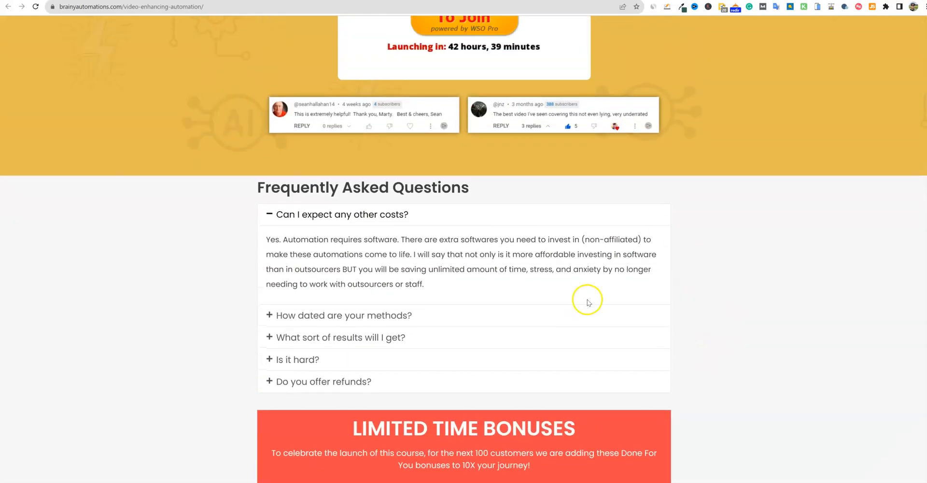
{"action": "mouse_move", "coordinate": [627, 349]}
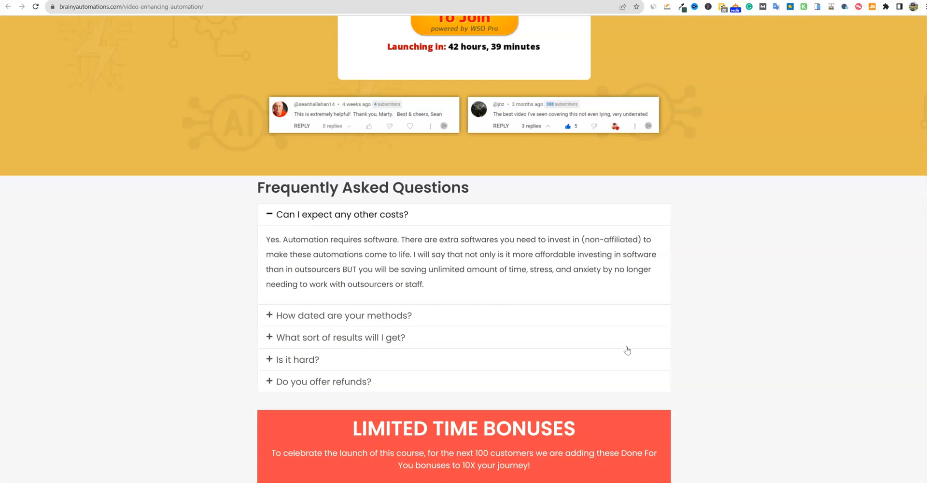
{"action": "mouse_move", "coordinate": [563, 331]}
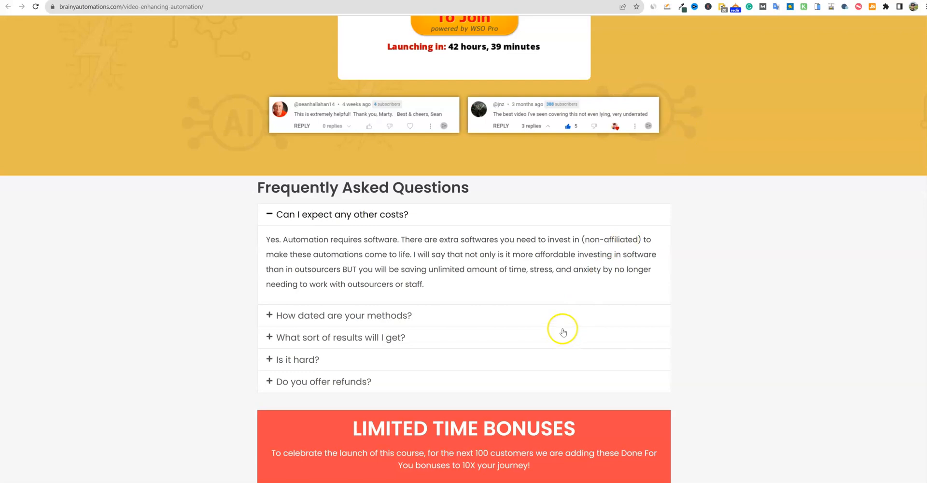
Step: Scroll down through the Limited Time Bonuses cards toward the page footer
{"action": "scroll", "scroll_direction": "down", "scroll_amount": 3}
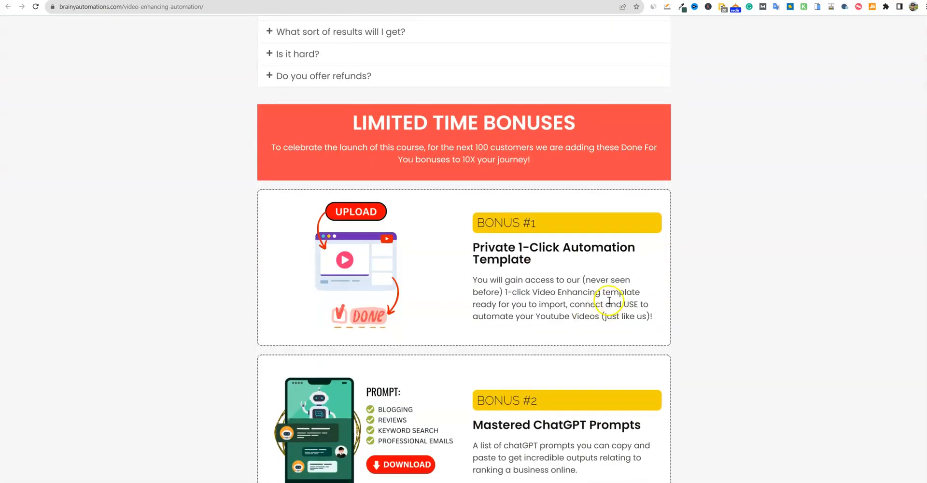
{"action": "scroll", "scroll_direction": "down", "scroll_amount": 3}
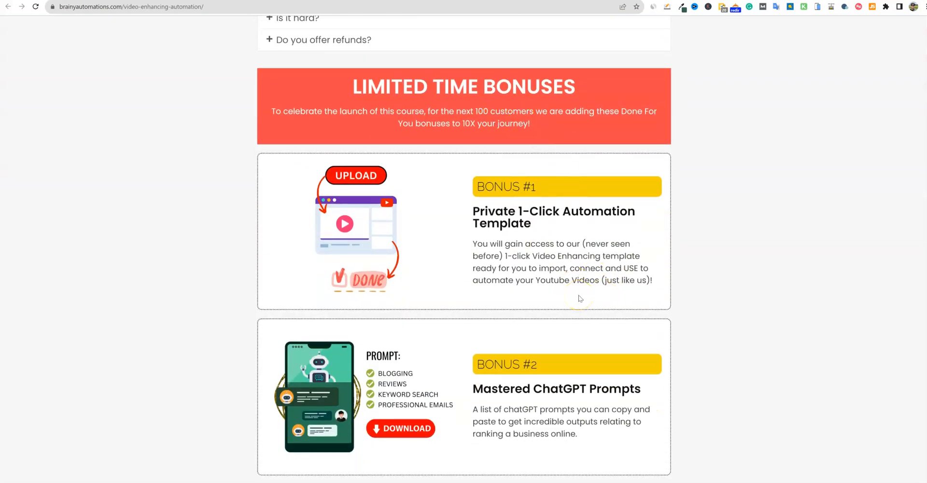
{"action": "scroll", "scroll_direction": "down", "scroll_amount": 3}
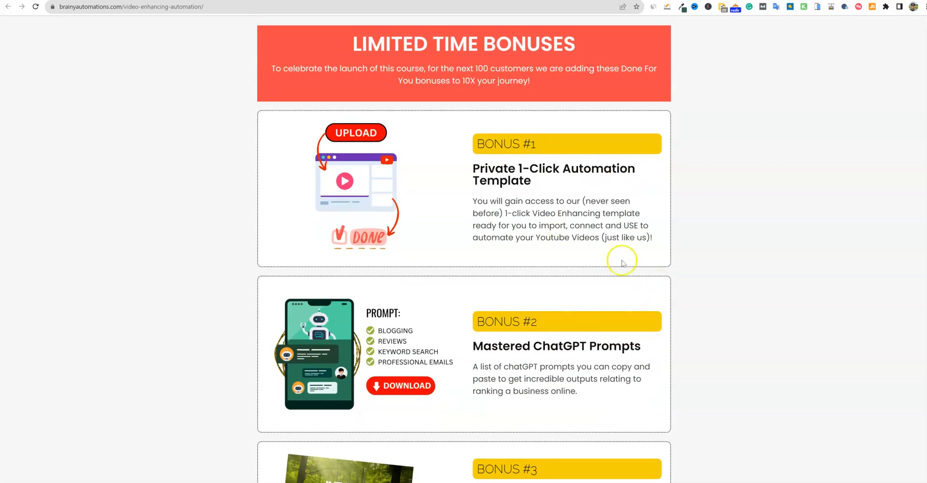
{"action": "mouse_move", "coordinate": [499, 173]}
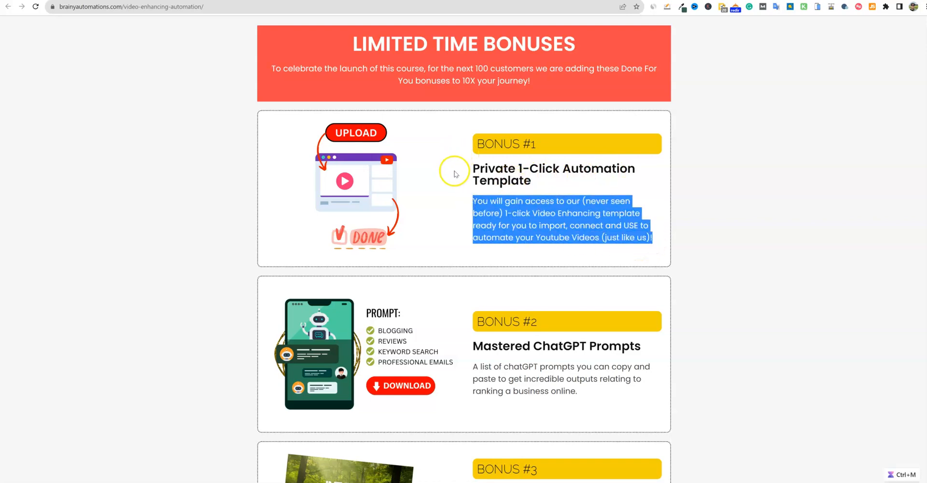
{"action": "mouse_move", "coordinate": [455, 174]}
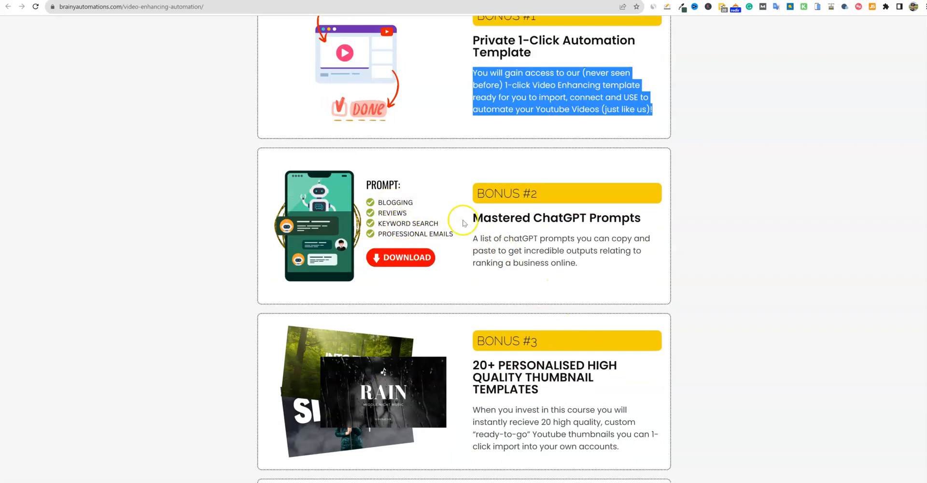
{"action": "mouse_move", "coordinate": [556, 226]}
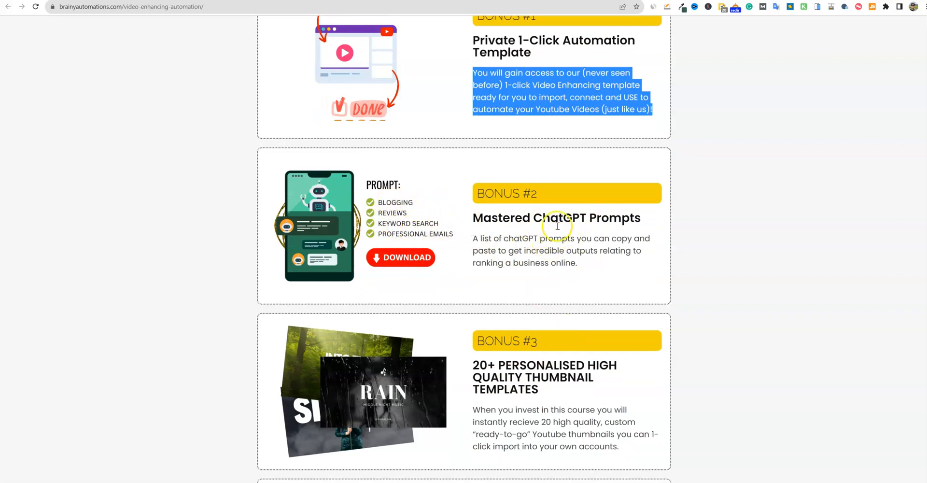
{"action": "scroll", "scroll_direction": "down", "scroll_amount": 3}
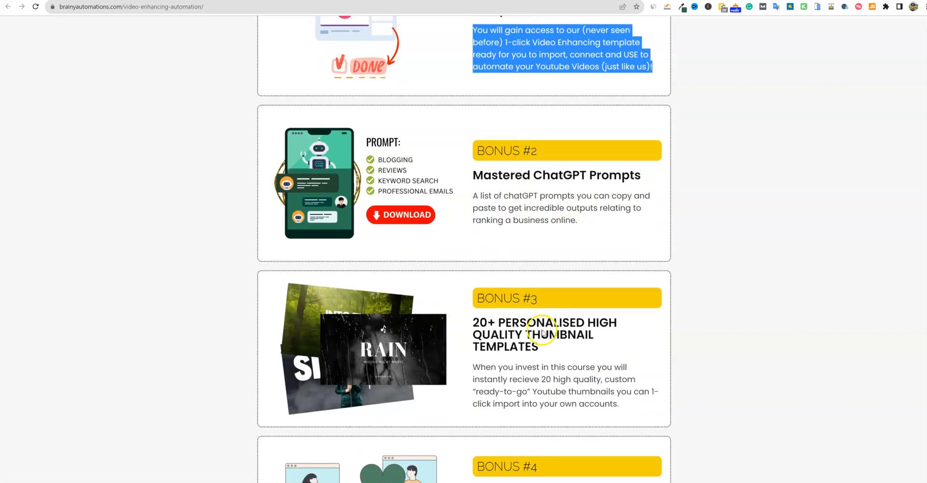
{"action": "mouse_move", "coordinate": [560, 191]}
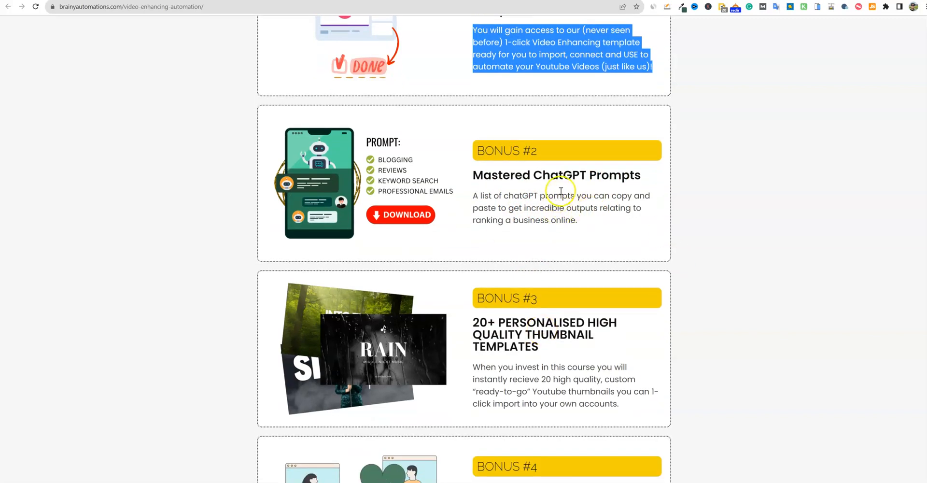
{"action": "scroll", "scroll_direction": "down", "scroll_amount": 3}
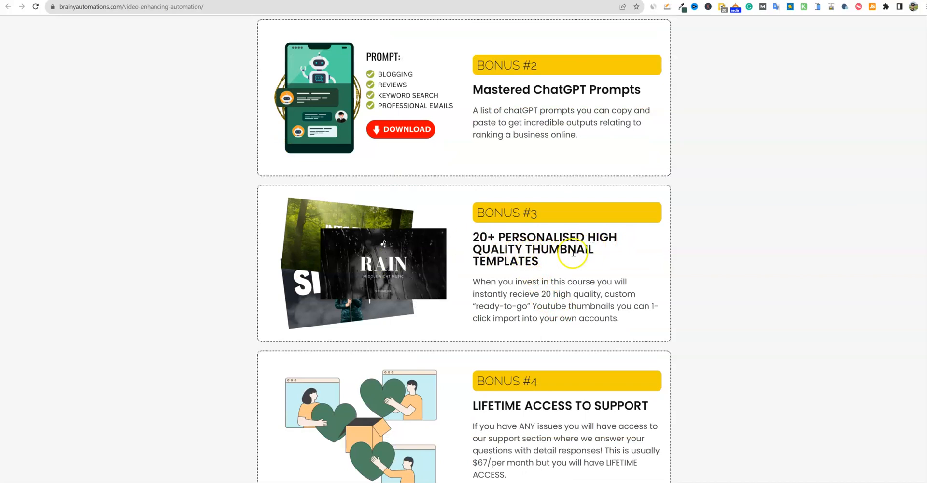
{"action": "scroll", "scroll_direction": "down", "scroll_amount": 3}
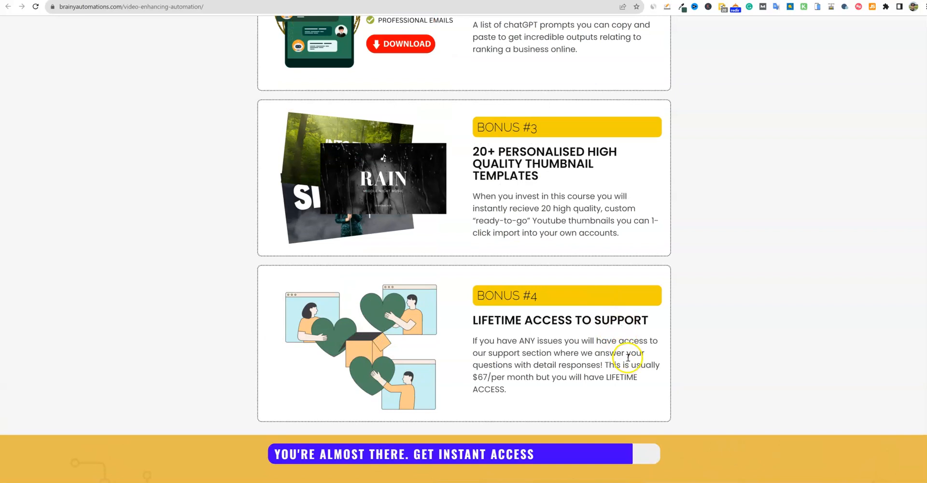
{"action": "scroll", "scroll_direction": "down", "scroll_amount": 3}
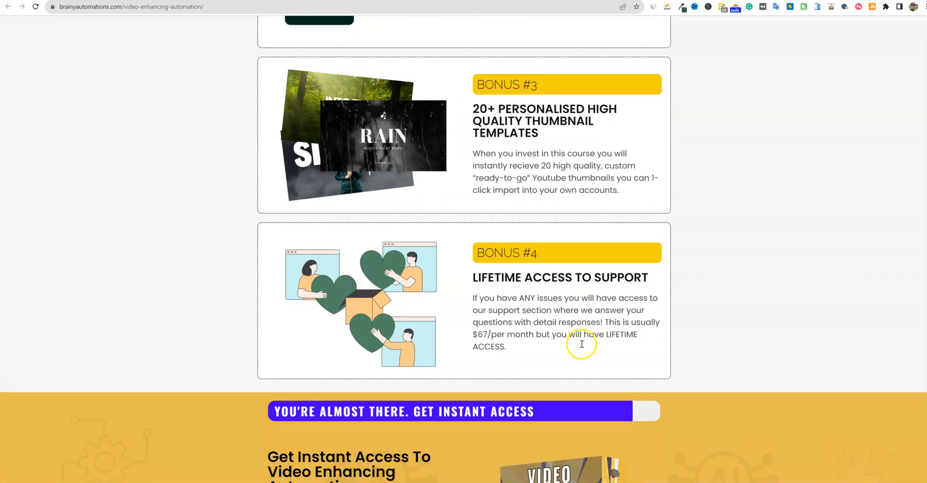
Step: Continue to the footer, then move back toward 'Here's What You Get With My Training'
{"action": "scroll", "scroll_direction": "down", "scroll_amount": 3}
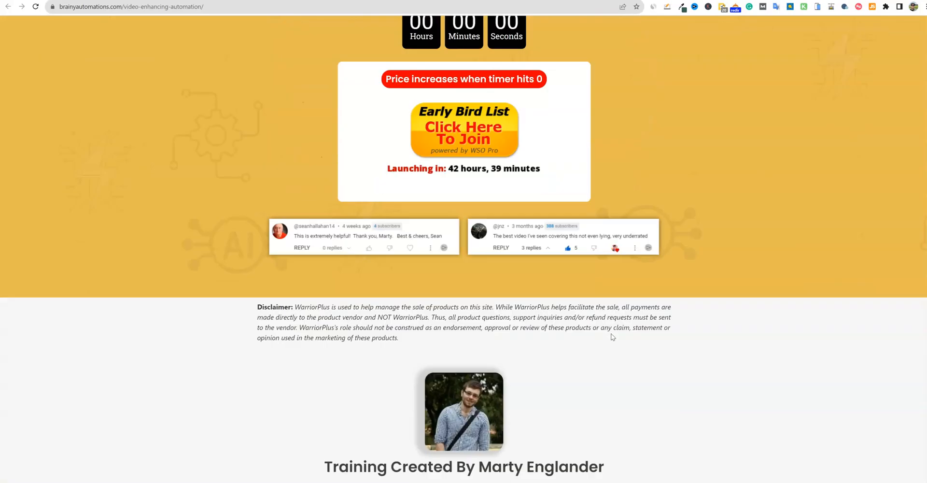
{"action": "scroll", "scroll_direction": "down", "scroll_amount": 3}
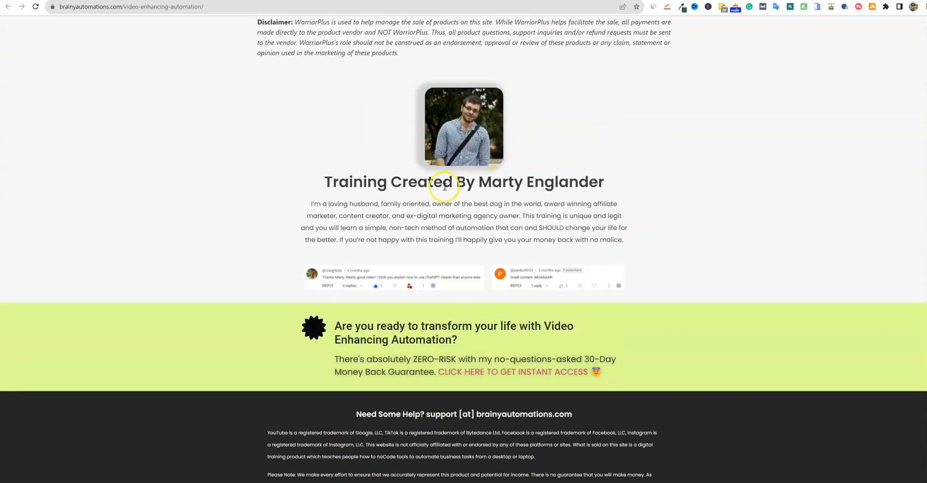
{"action": "scroll", "scroll_direction": "down", "scroll_amount": 3}
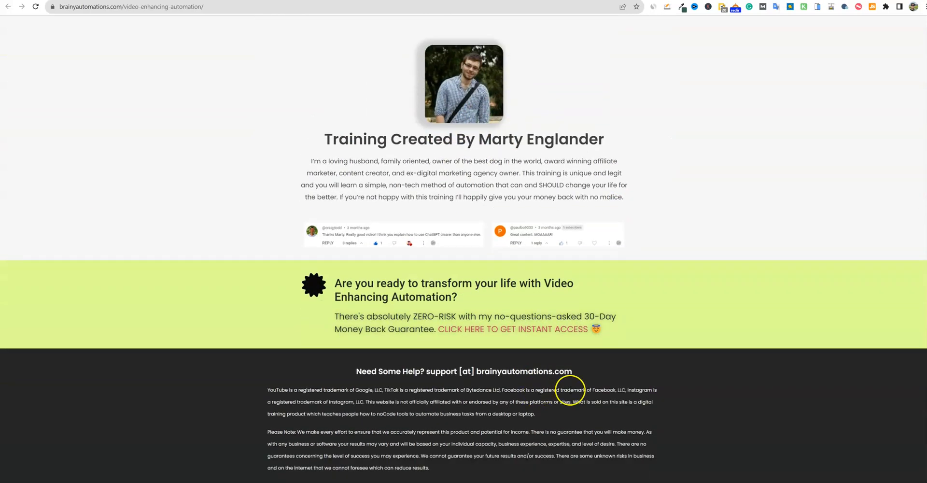
{"action": "scroll", "scroll_direction": "down", "scroll_amount": 3}
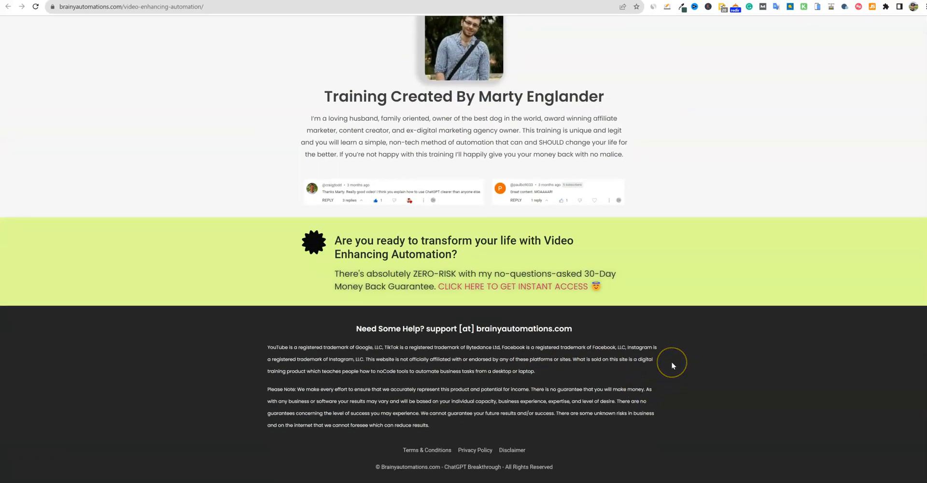
{"action": "scroll", "scroll_direction": "up", "scroll_amount": 3}
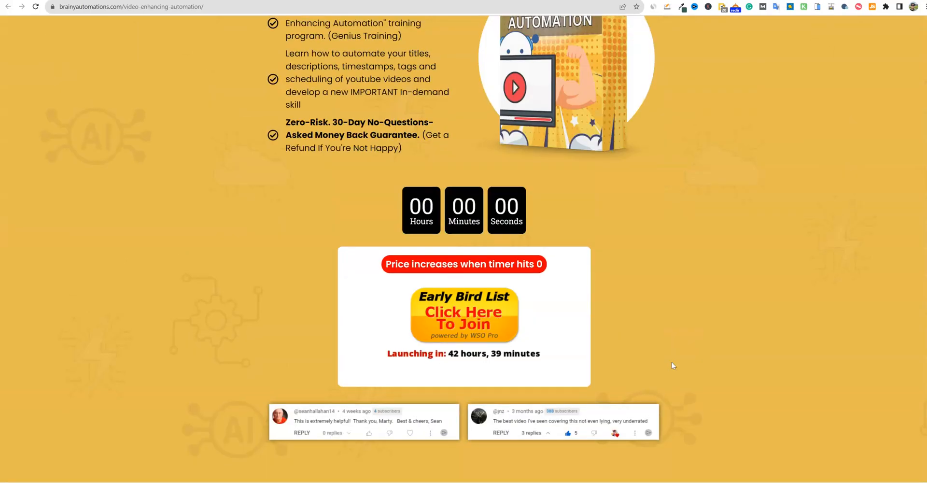
{"action": "scroll", "scroll_direction": "down", "scroll_amount": 3}
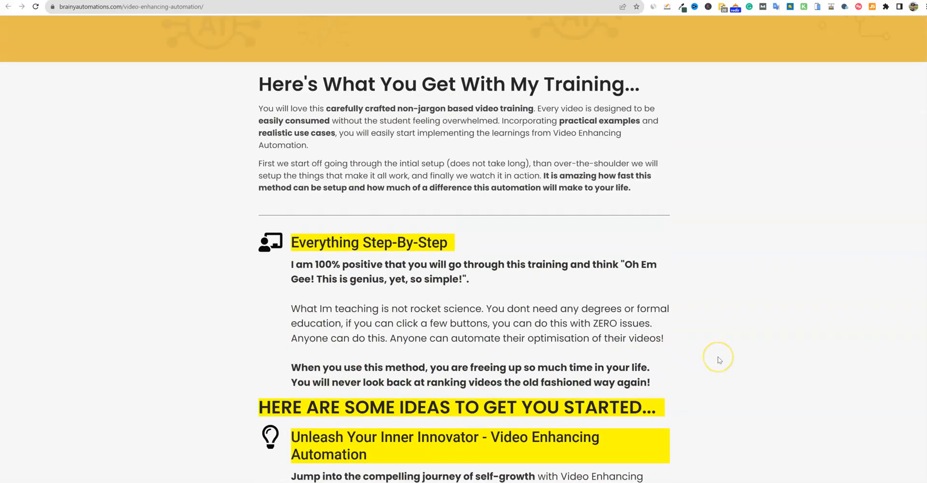
{"action": "scroll", "scroll_direction": "down", "scroll_amount": 3}
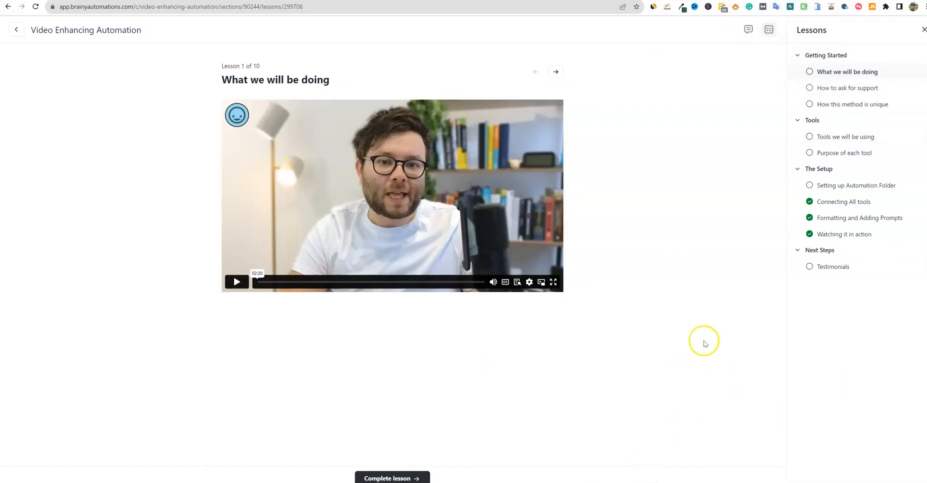
{"action": "mouse_move", "coordinate": [10, 88]}
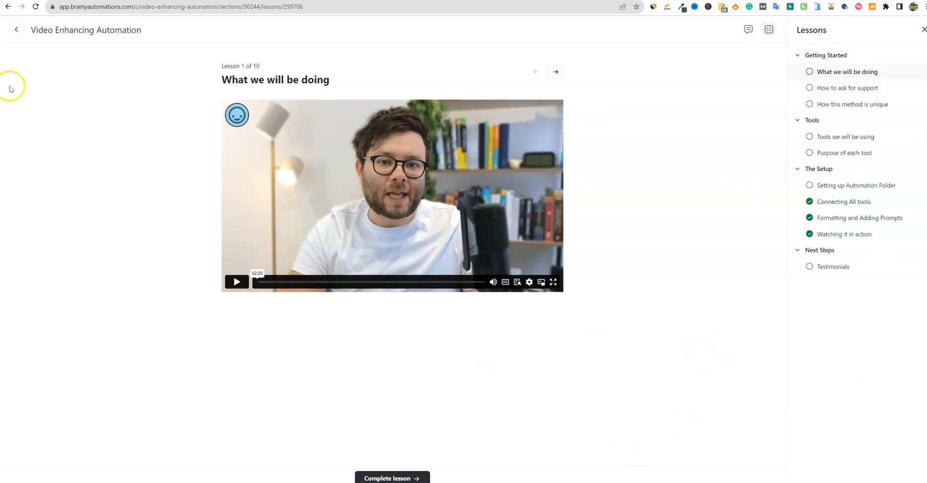
{"action": "mouse_move", "coordinate": [661, 297]}
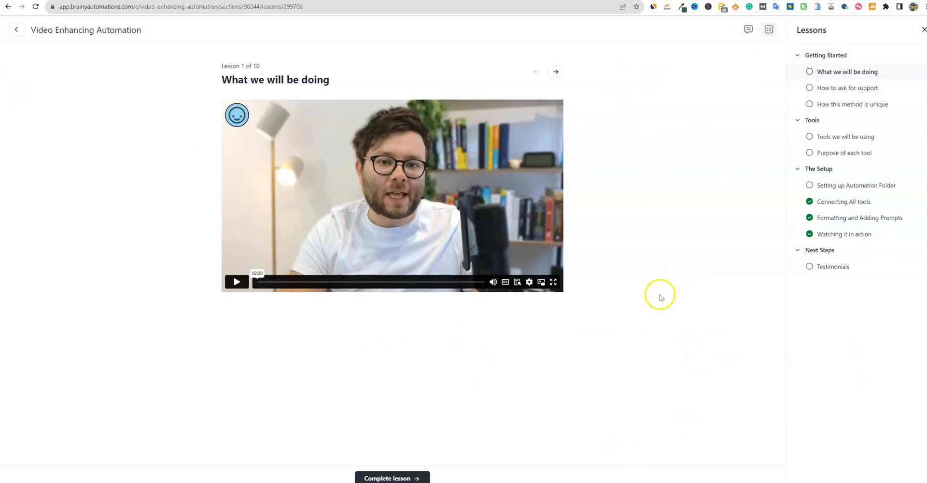
{"action": "mouse_move", "coordinate": [164, 187]}
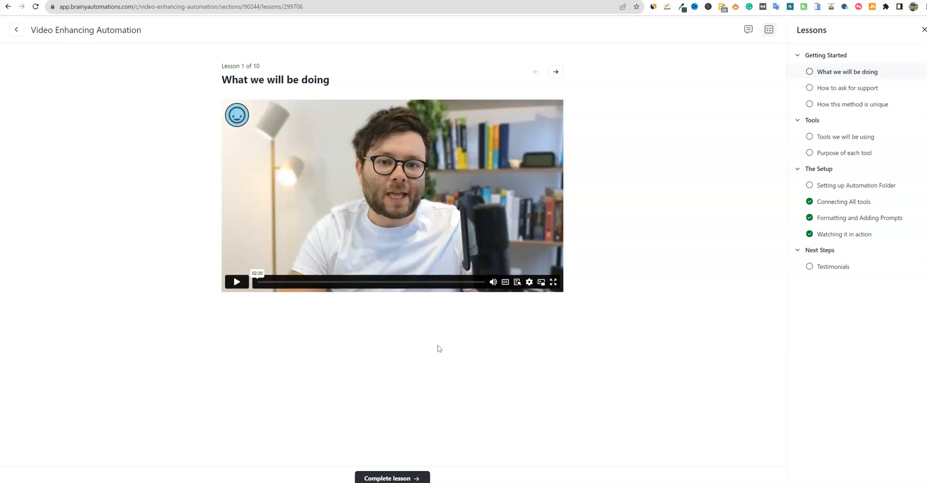
{"action": "mouse_move", "coordinate": [729, 146]}
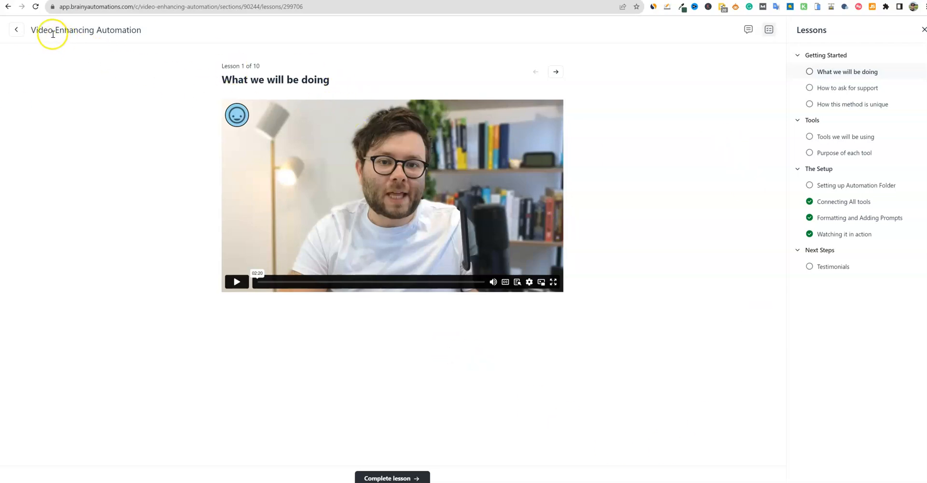
{"action": "mouse_move", "coordinate": [795, 214]}
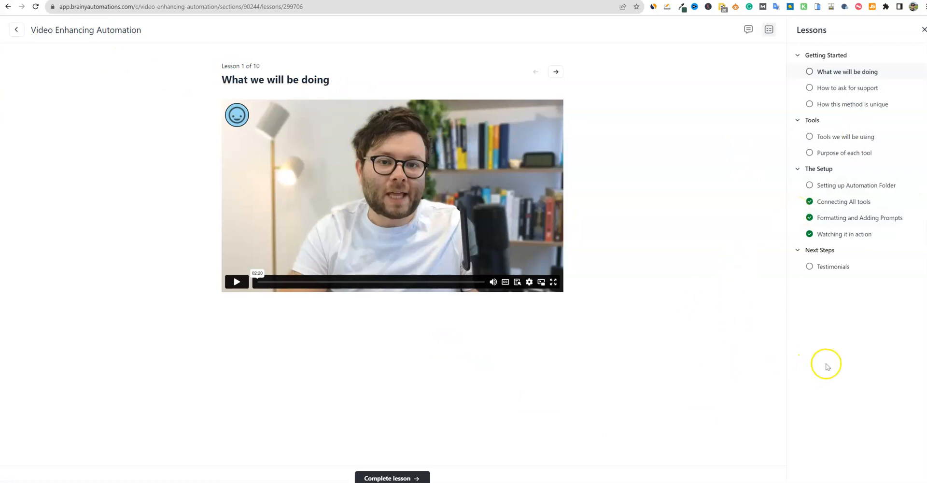
{"action": "mouse_move", "coordinate": [462, 427]}
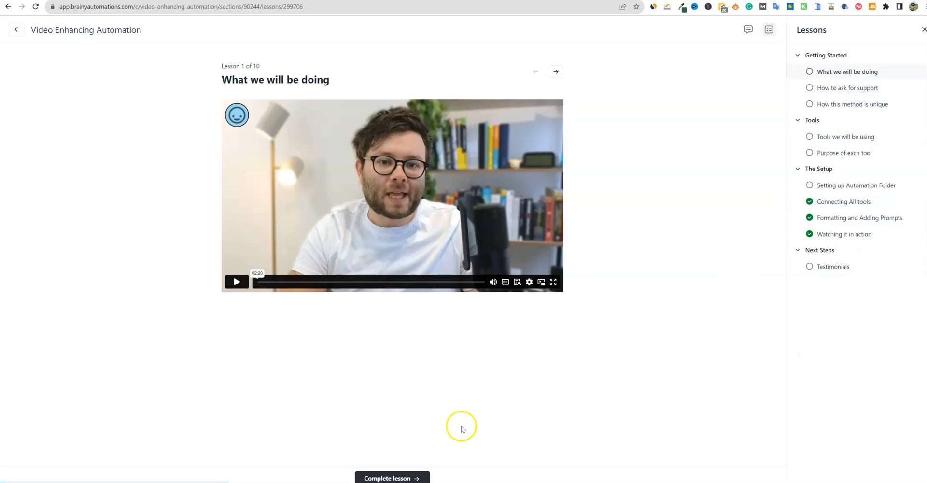
{"action": "mouse_move", "coordinate": [840, 150]}
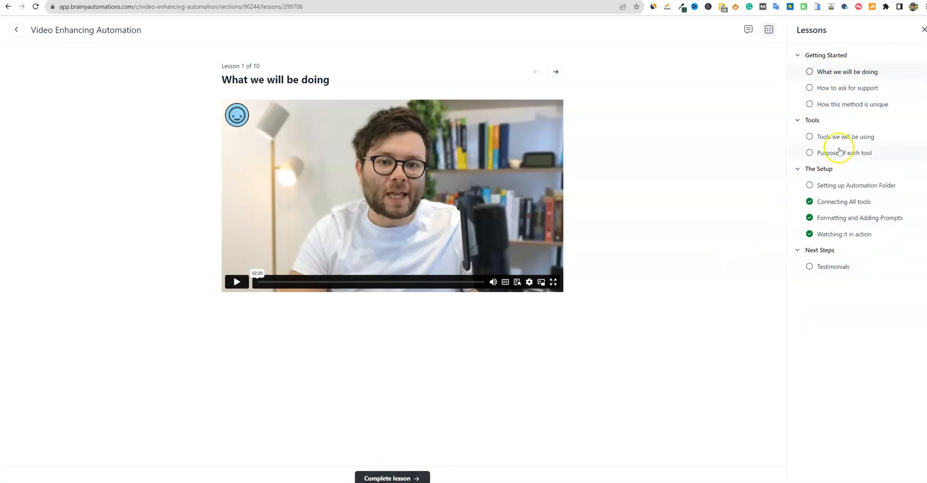
{"action": "mouse_move", "coordinate": [778, 212]}
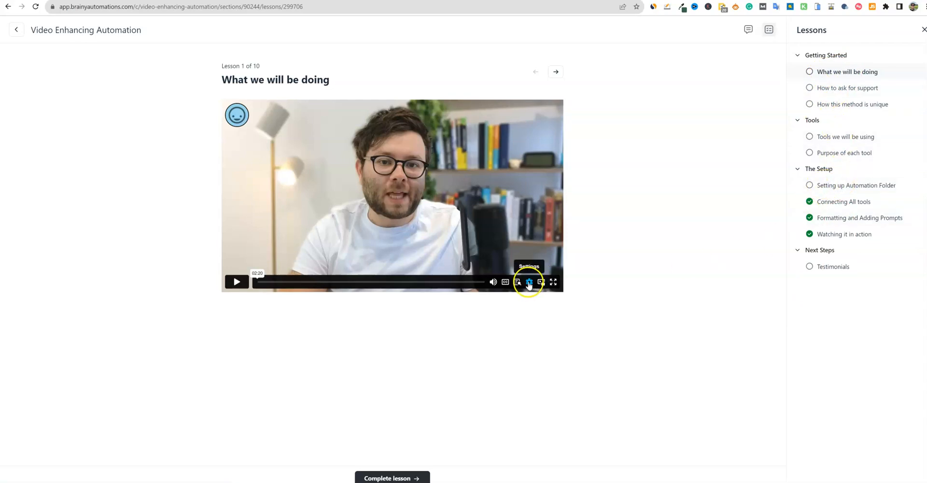
Step: Show the lesson video's playback speed options from its Settings gear
{"action": "left_click", "coordinate": [529, 281]}
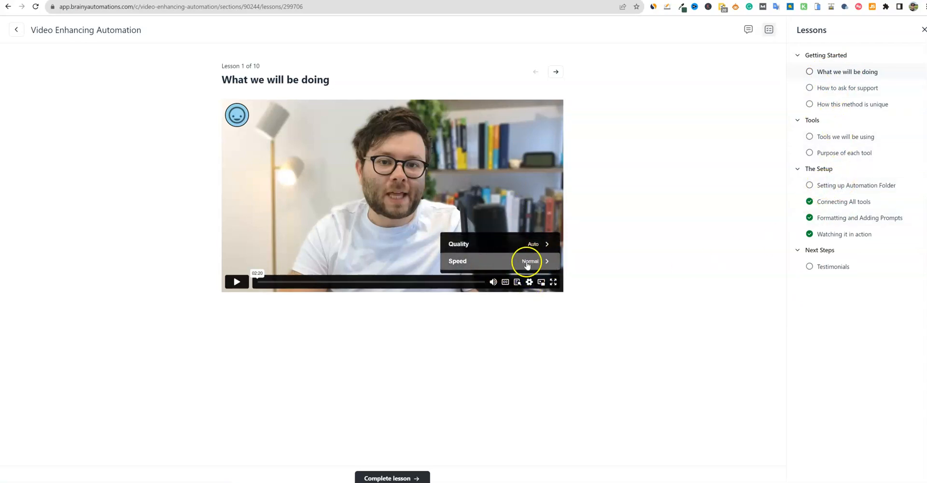
{"action": "left_click", "coordinate": [527, 261]}
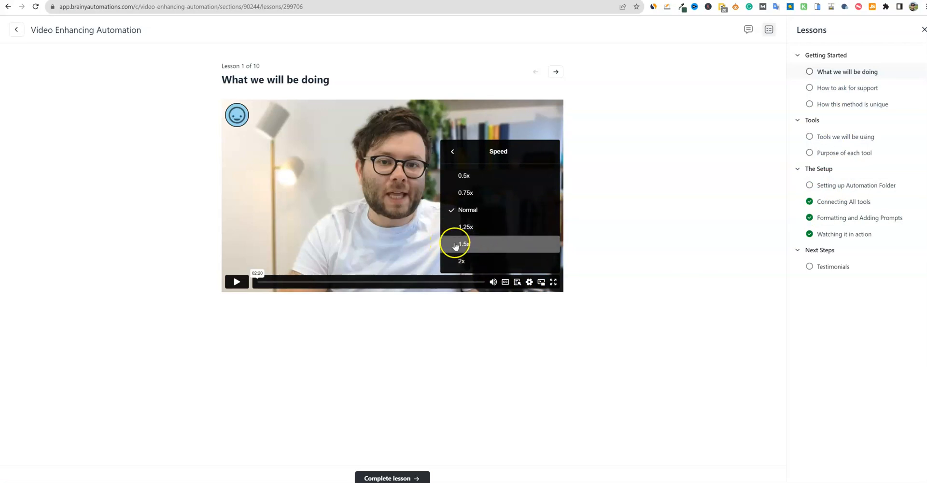
{"action": "mouse_move", "coordinate": [476, 231]}
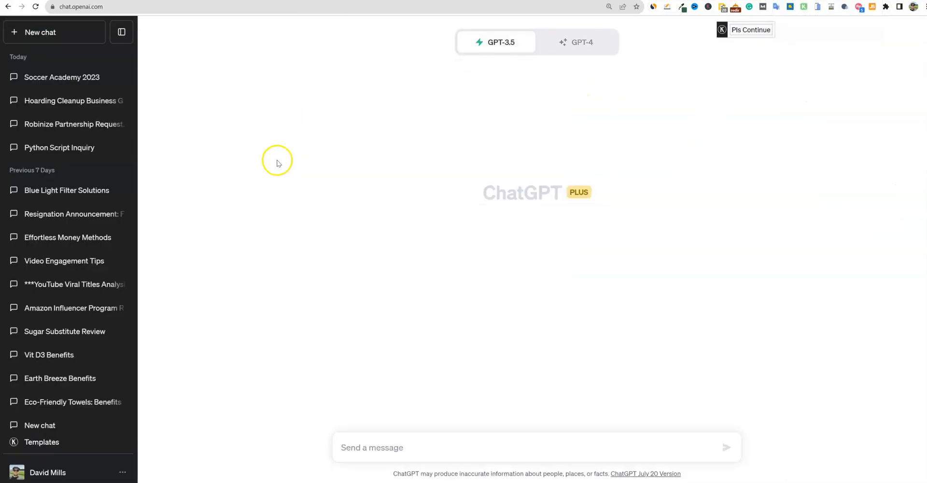
{"action": "mouse_move", "coordinate": [396, 115]}
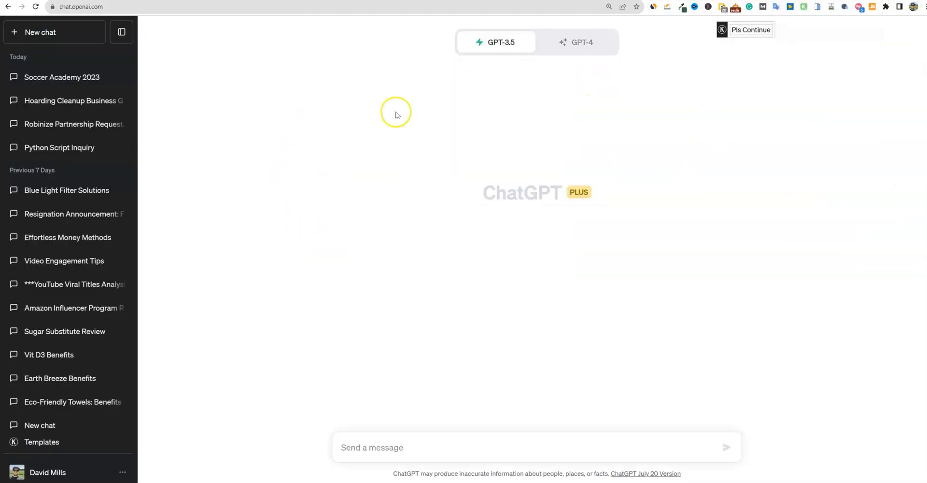
{"action": "mouse_move", "coordinate": [541, 54]}
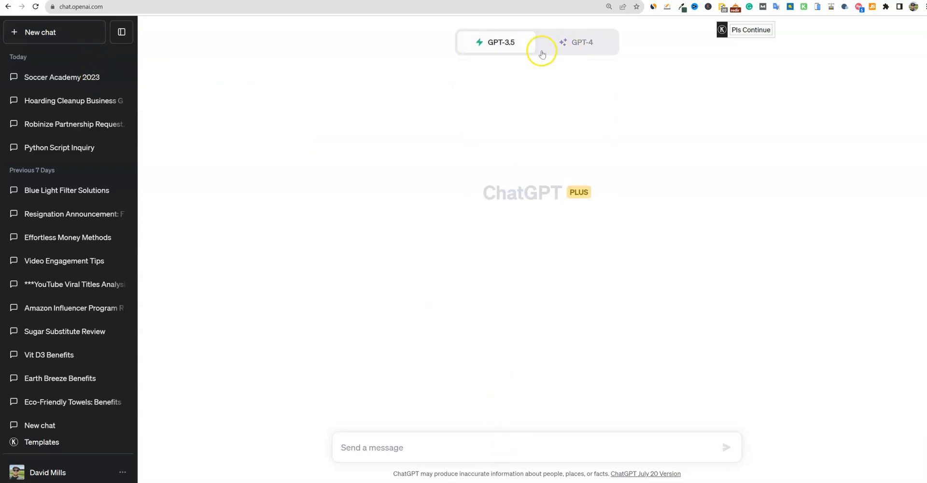
Step: Select GPT-4, confirm Plugins is on in Beta features, and choose Plugins mode
{"action": "left_click", "coordinate": [582, 42]}
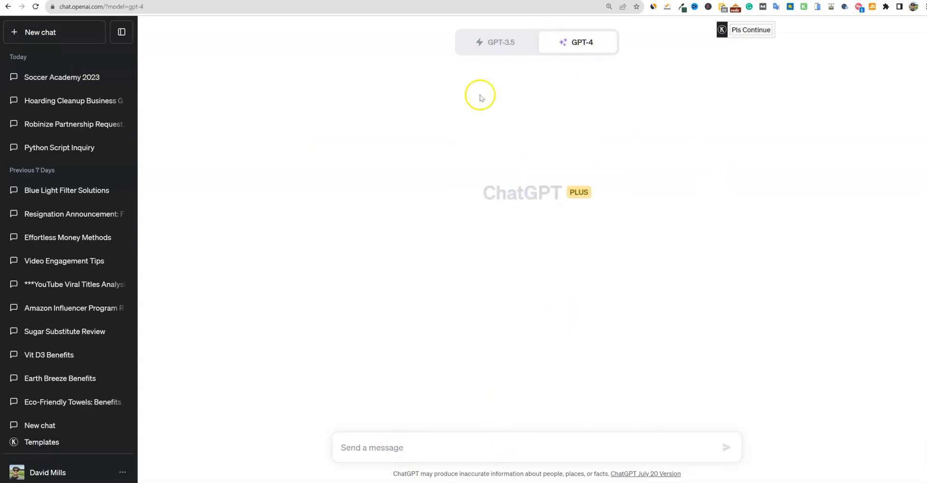
{"action": "mouse_move", "coordinate": [173, 454]}
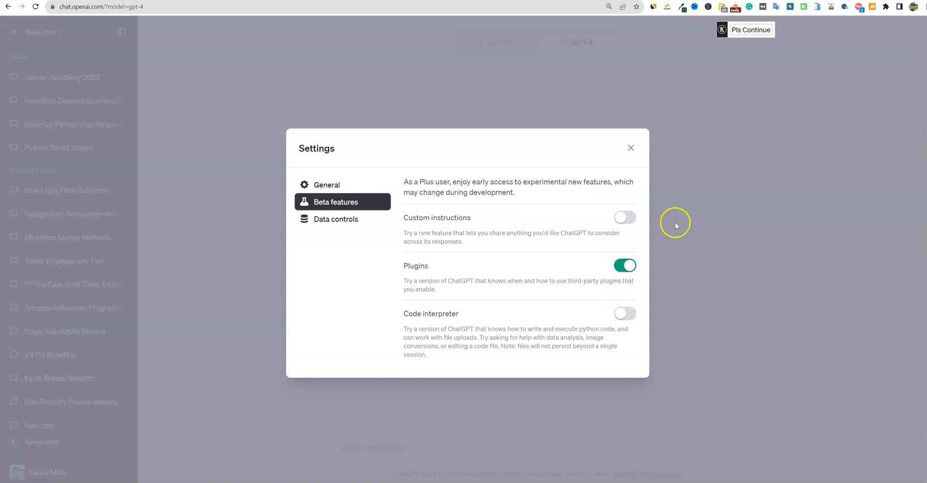
{"action": "left_click", "coordinate": [631, 147]}
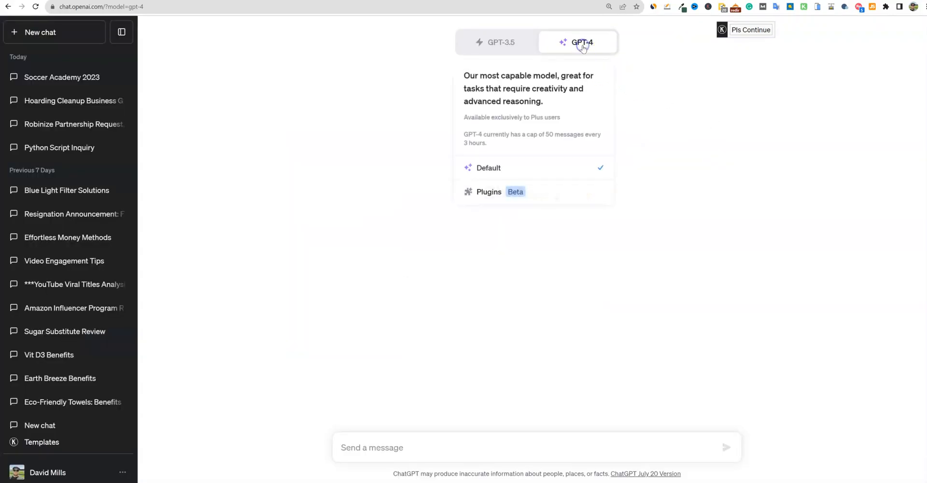
{"action": "left_click", "coordinate": [488, 191]}
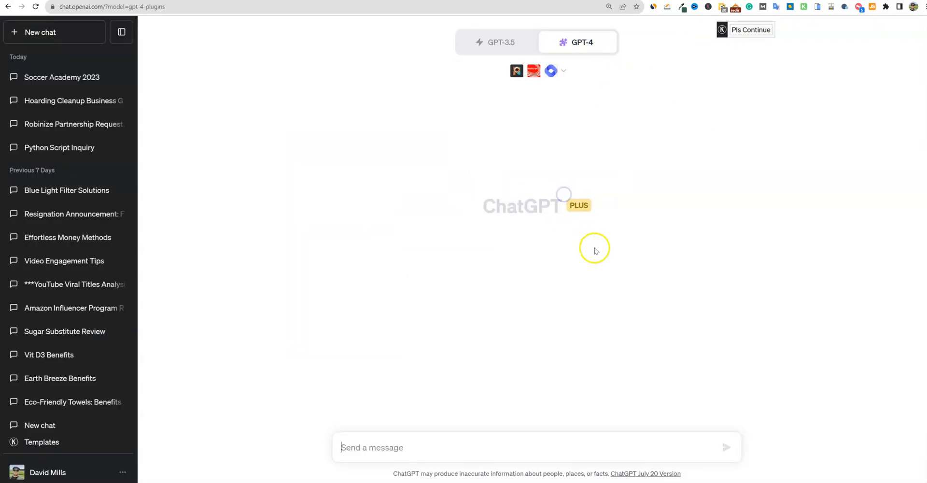
{"action": "mouse_move", "coordinate": [554, 365]}
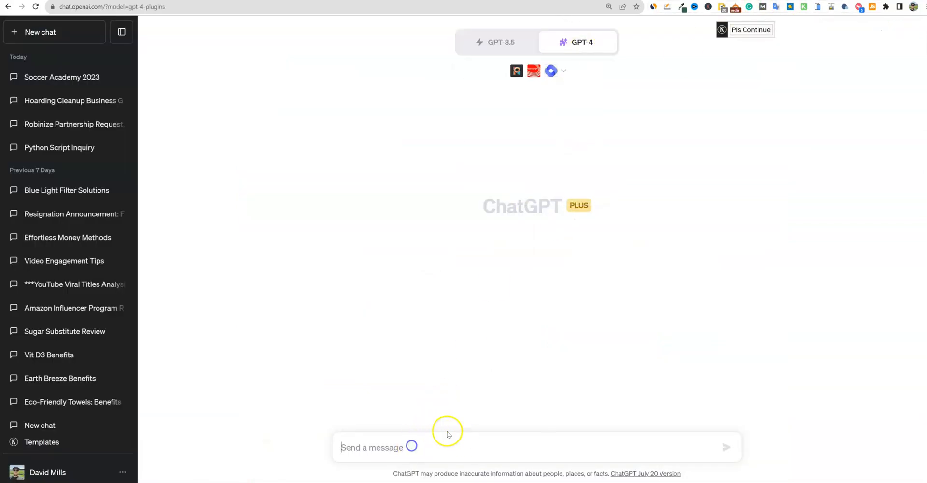
Step: Draft 'grab this youtube video' with the URL, then start rewriting it as a 'create' request
{"action": "type", "text": "g"}
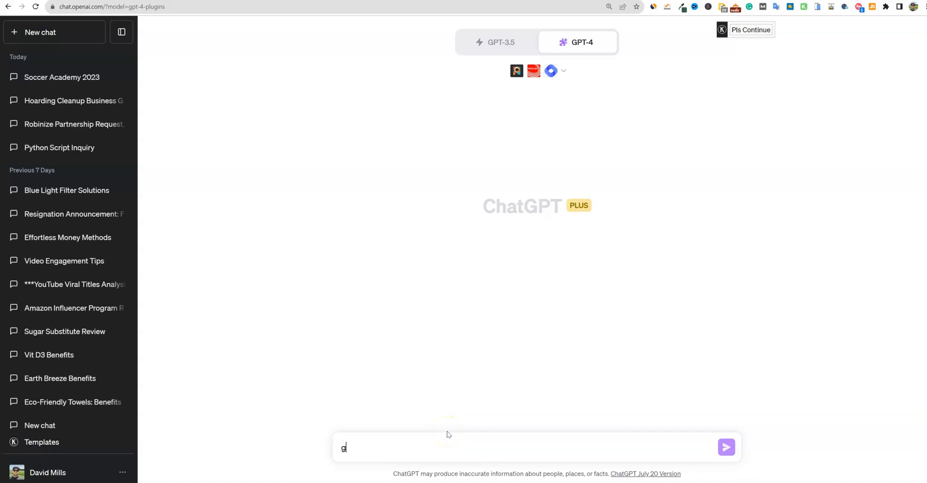
{"action": "type", "text": "grab this youtube video https://www.youtube.com/watch?v=kSKpYFAT8b0 and"}
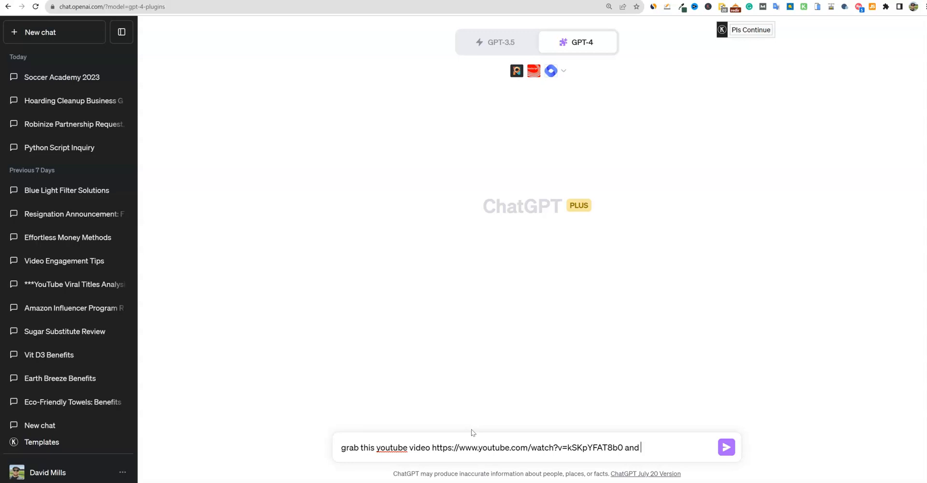
{"action": "mouse_move", "coordinate": [646, 473]}
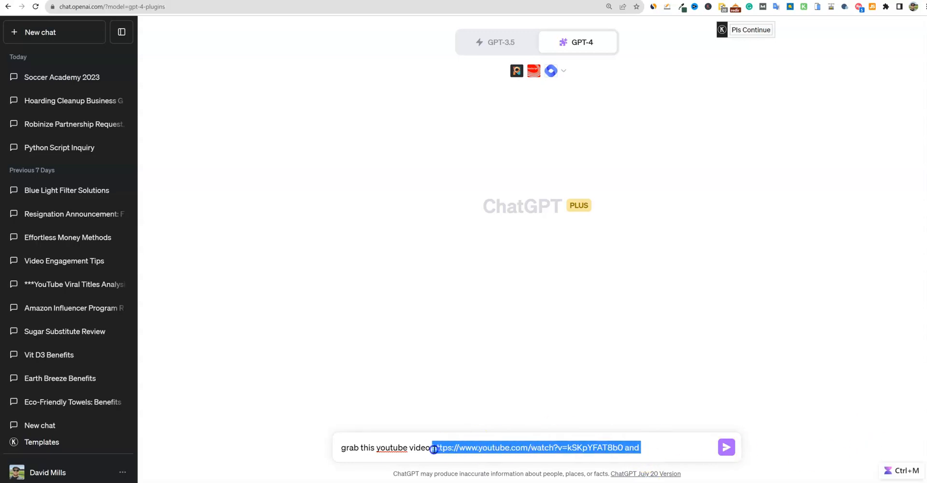
{"action": "mouse_move", "coordinate": [629, 257]}
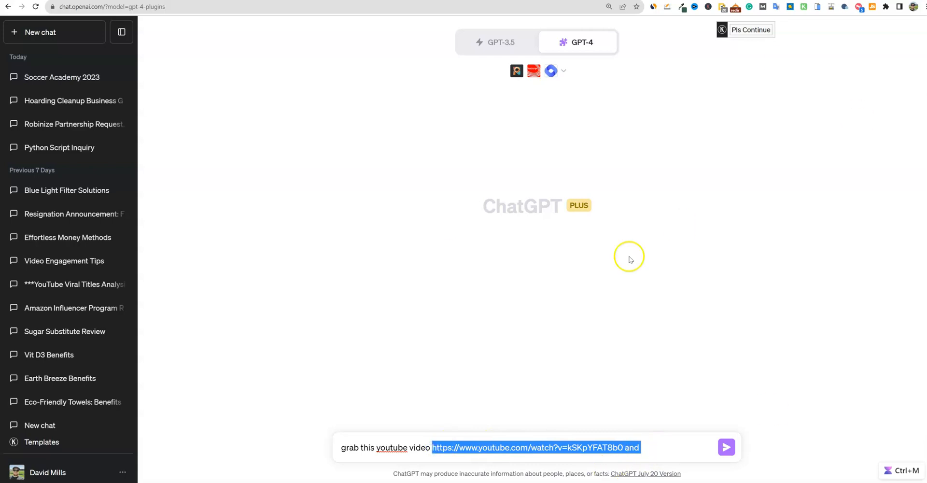
{"action": "mouse_move", "coordinate": [658, 471]}
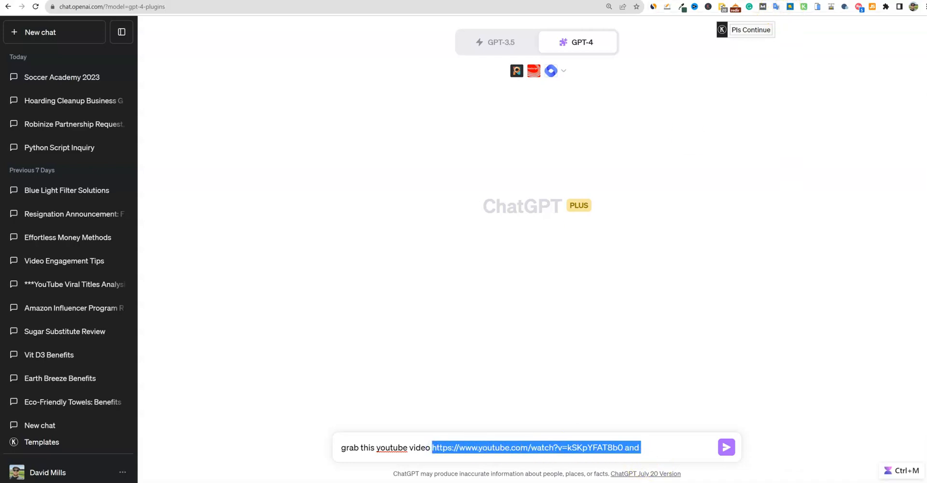
{"action": "left_click", "coordinate": [107, 6]}
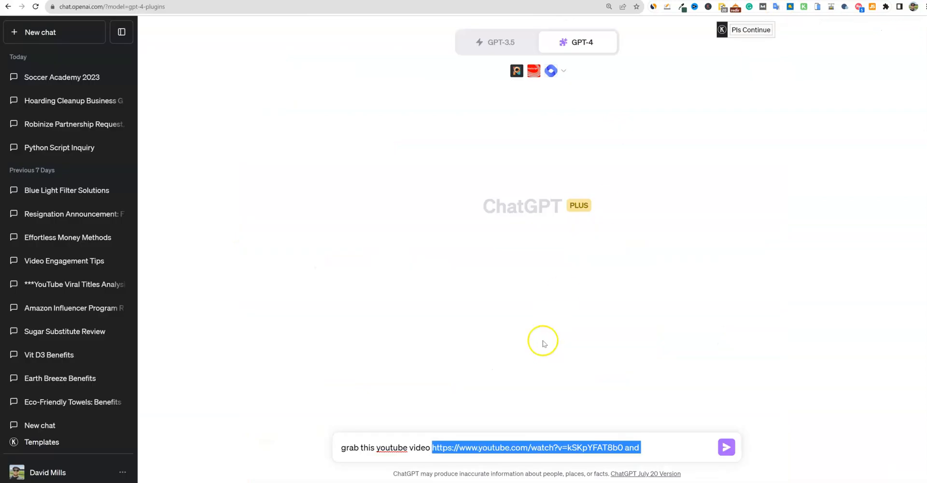
{"action": "type", "text": "create a youtube title simi"}
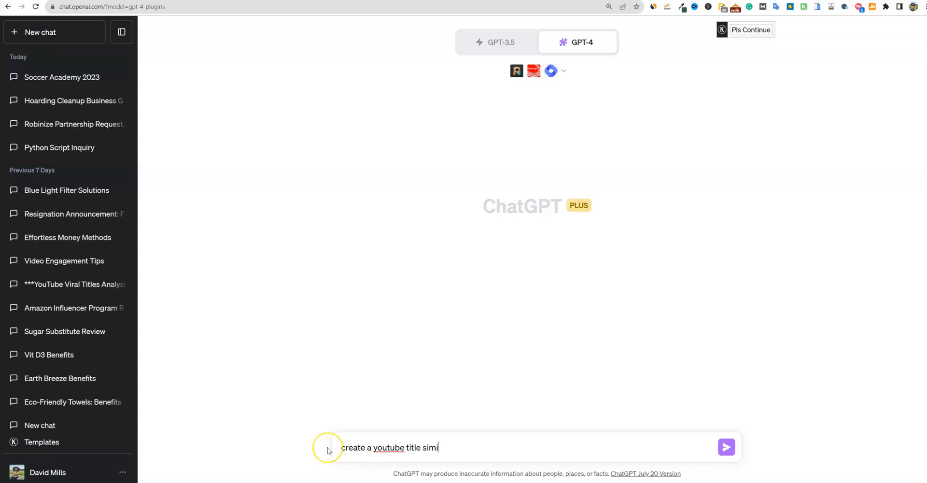
Step: Send 'create a youtube title similar to this:' with the example title, then start a fresh chat
{"action": "type", "text": "lar to this"}
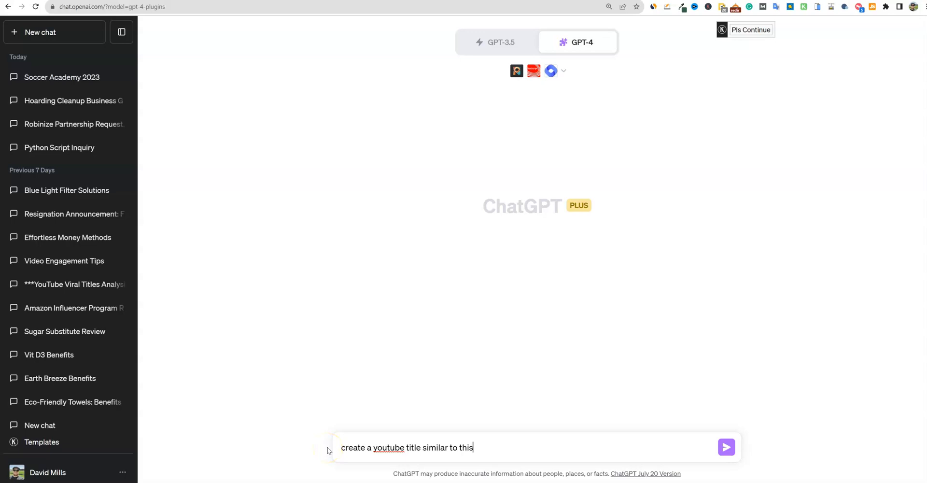
{"action": "type", "text": ":"}
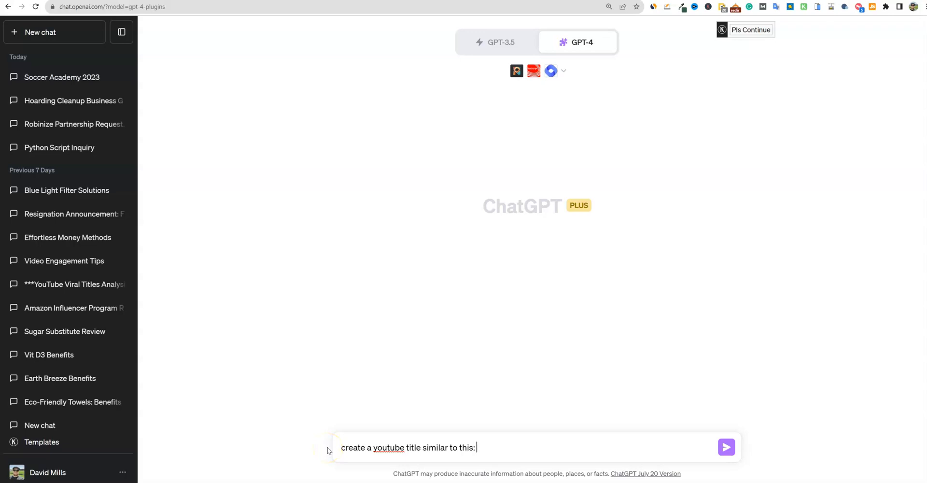
{"action": "left_click", "coordinate": [726, 447]}
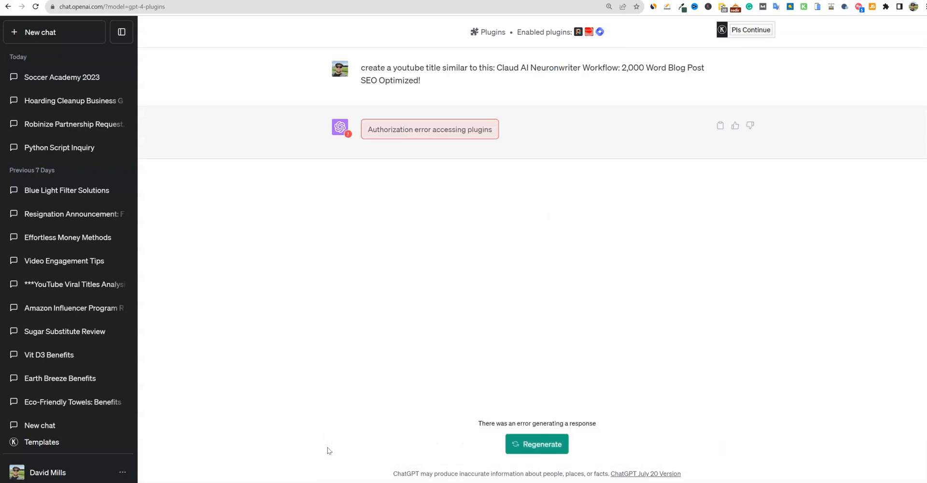
{"action": "left_click", "coordinate": [55, 32]}
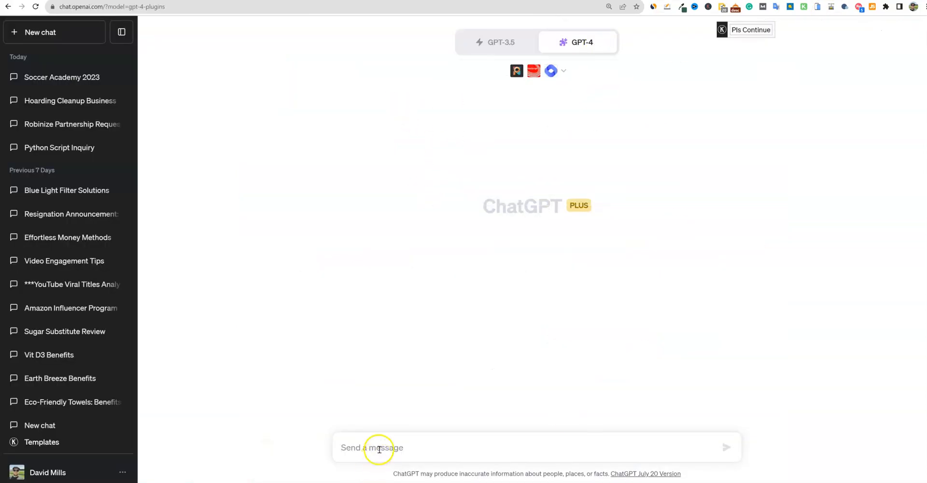
Step: Send 'give me timestamps for this video' with the YouTube URL in the new chat
{"action": "type", "text": "give me timestamps for this"}
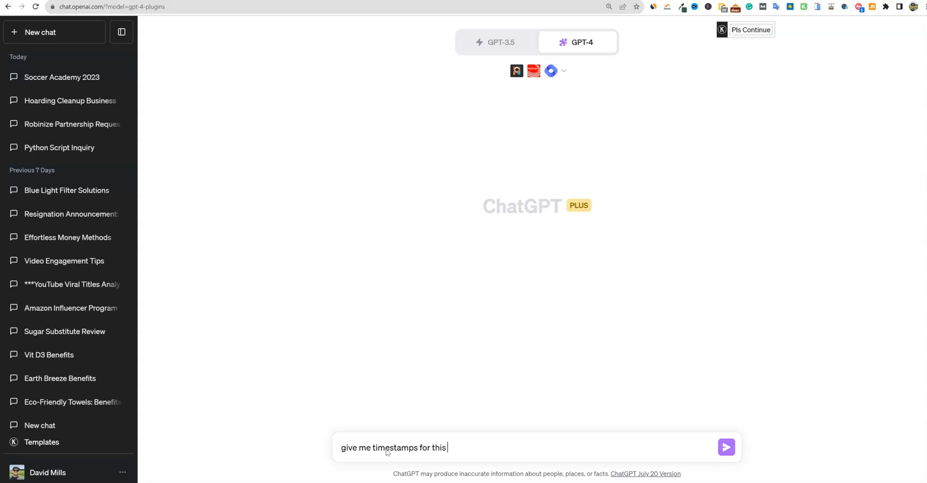
{"action": "left_click", "coordinate": [727, 447]}
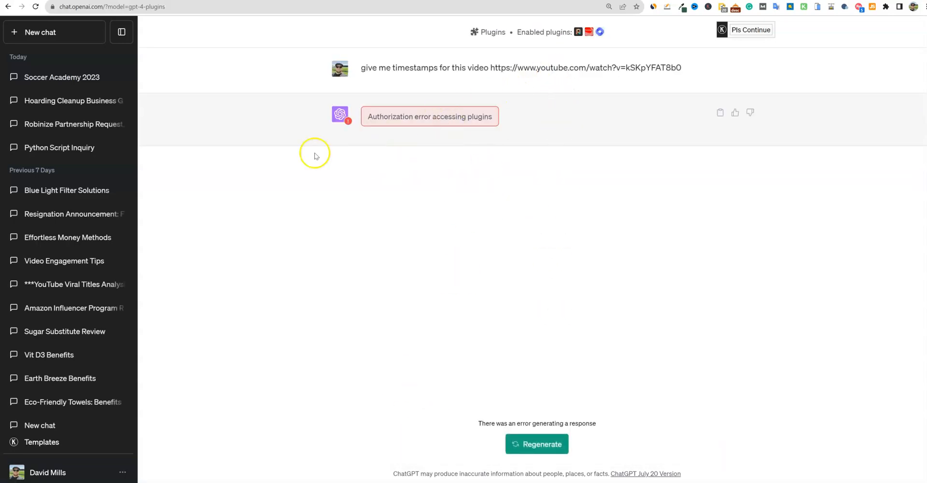
{"action": "mouse_move", "coordinate": [528, 308]}
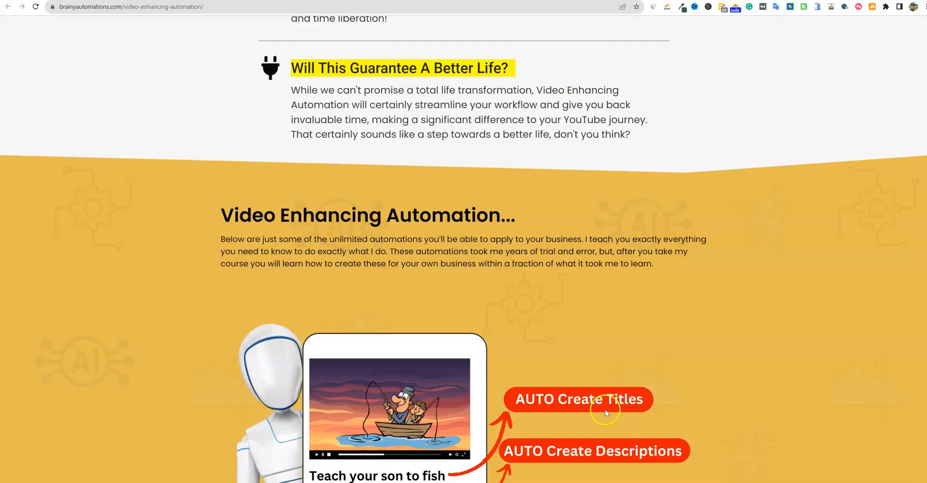
Step: Scroll the sales page back to its top hero banner and promo video
{"action": "scroll", "scroll_direction": "down", "scroll_amount": 3}
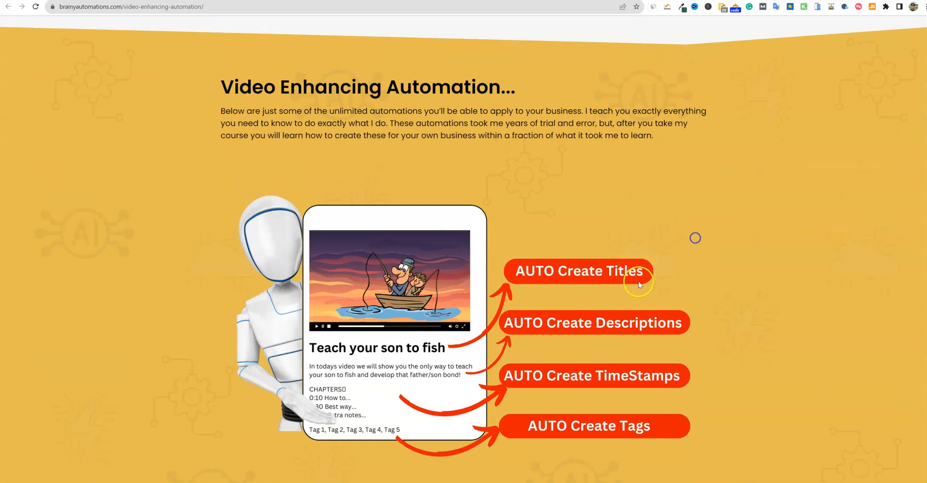
{"action": "mouse_move", "coordinate": [661, 323]}
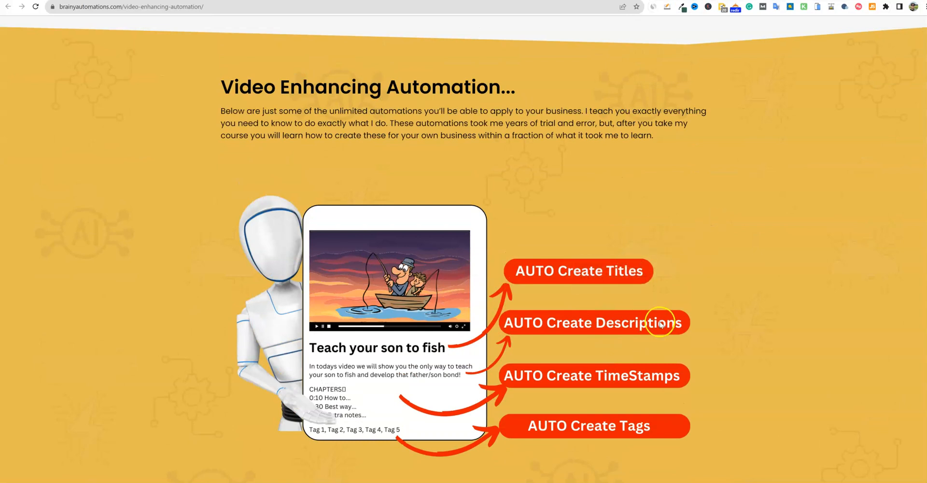
{"action": "mouse_move", "coordinate": [611, 312]}
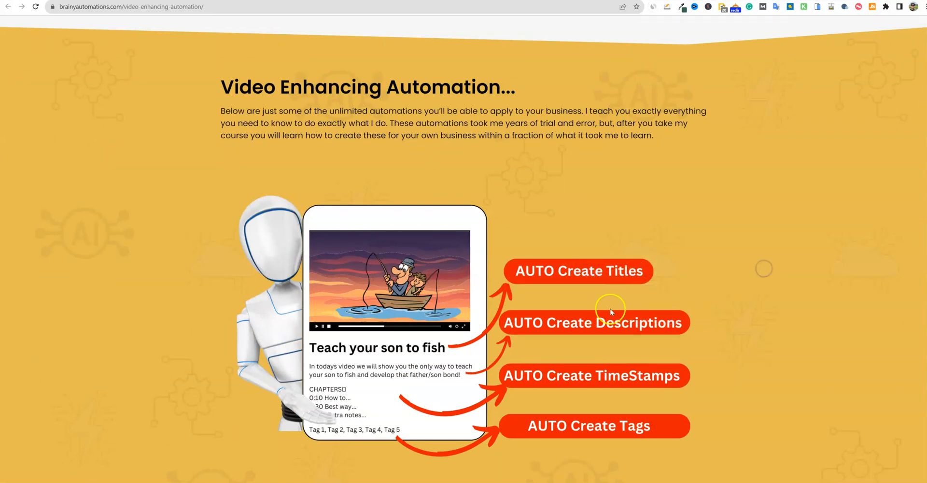
{"action": "mouse_move", "coordinate": [673, 373]}
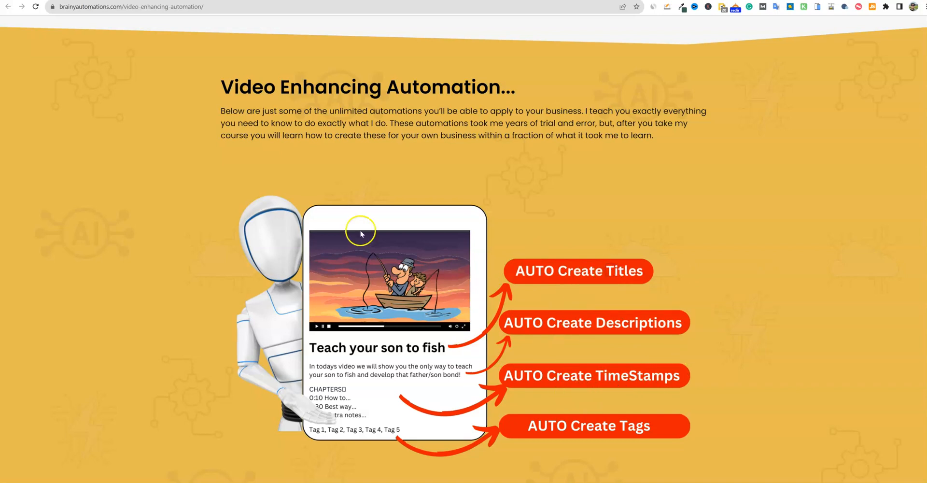
{"action": "mouse_move", "coordinate": [361, 385]}
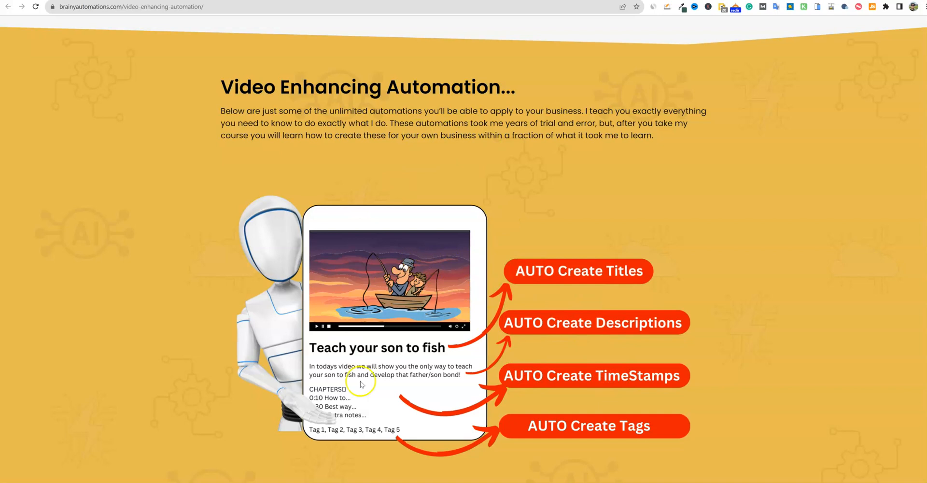
{"action": "mouse_move", "coordinate": [549, 238]}
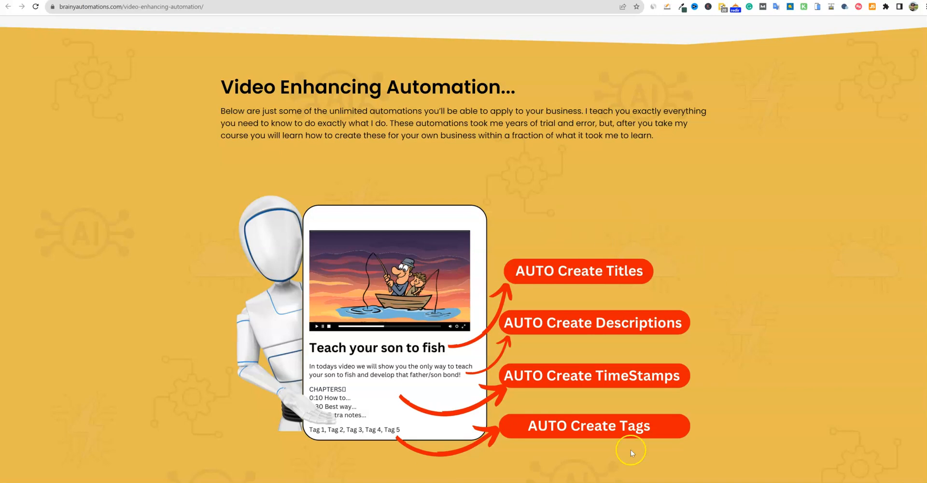
{"action": "mouse_move", "coordinate": [572, 193]}
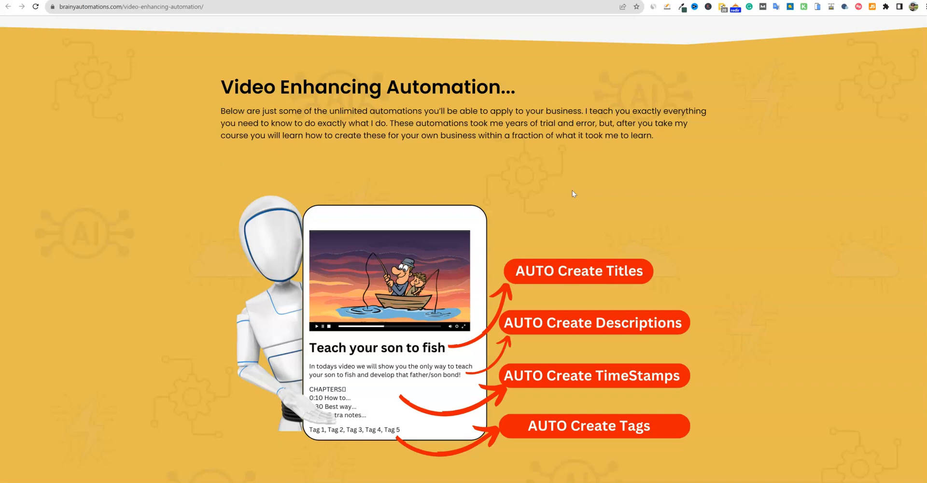
{"action": "scroll", "scroll_direction": "down", "scroll_amount": 3}
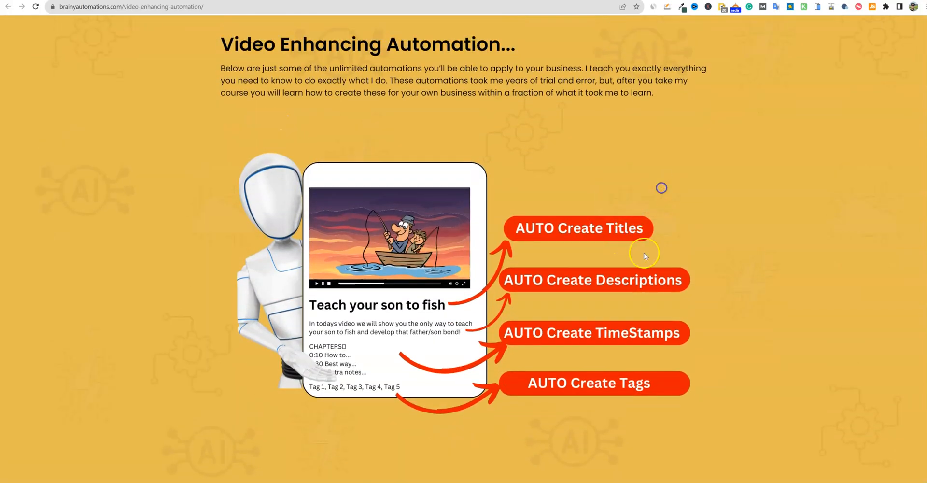
{"action": "mouse_move", "coordinate": [659, 322]}
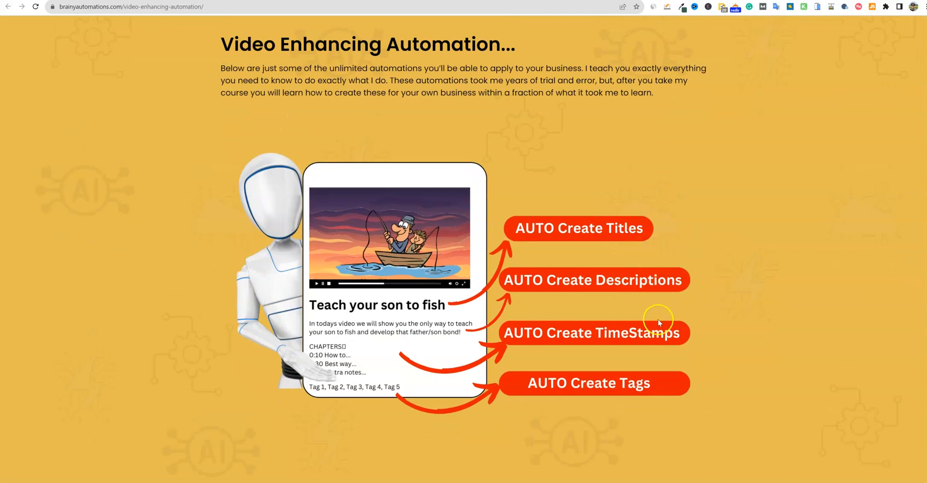
{"action": "mouse_move", "coordinate": [668, 293]}
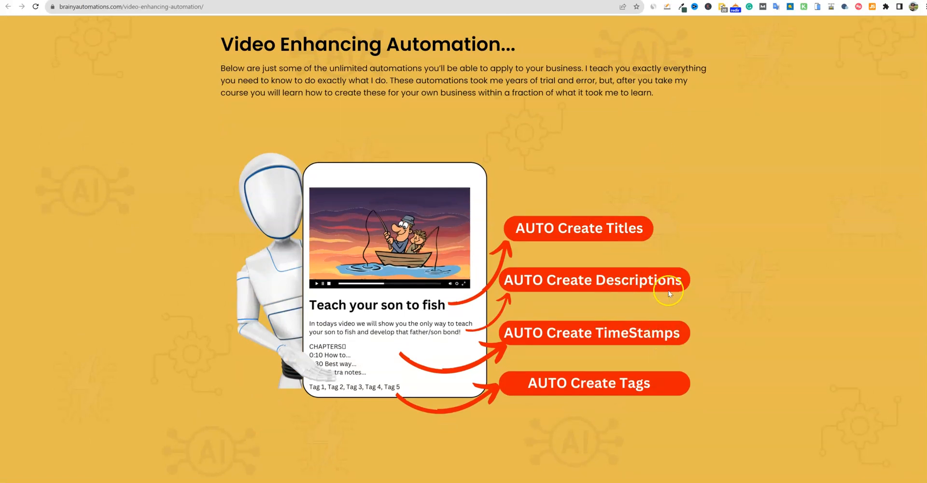
{"action": "mouse_move", "coordinate": [647, 340]}
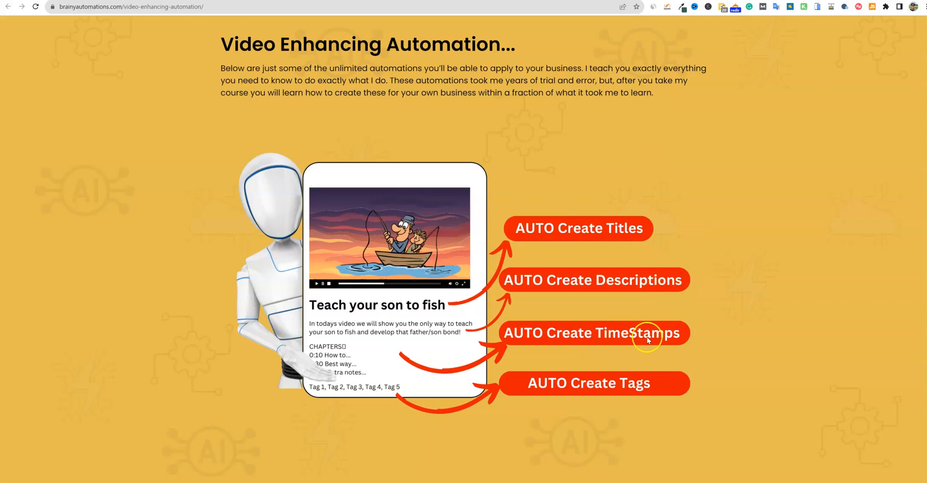
{"action": "mouse_move", "coordinate": [704, 341]}
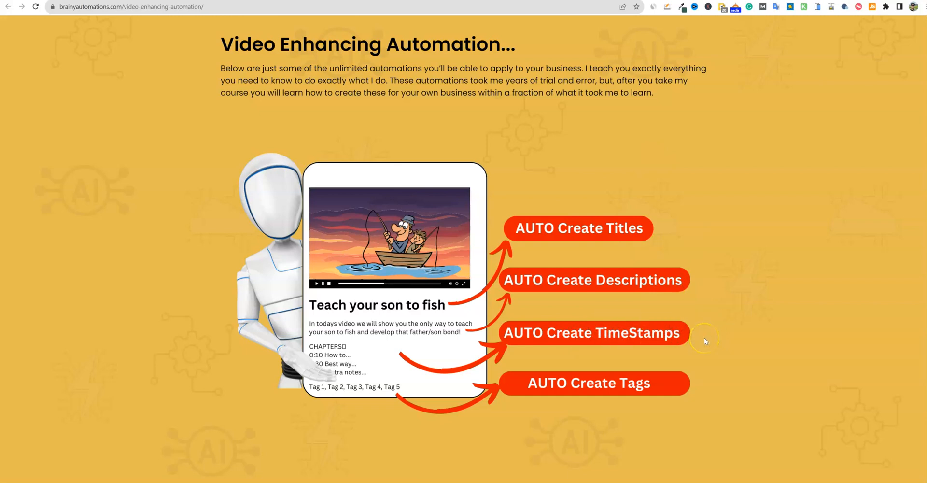
{"action": "mouse_move", "coordinate": [729, 341]}
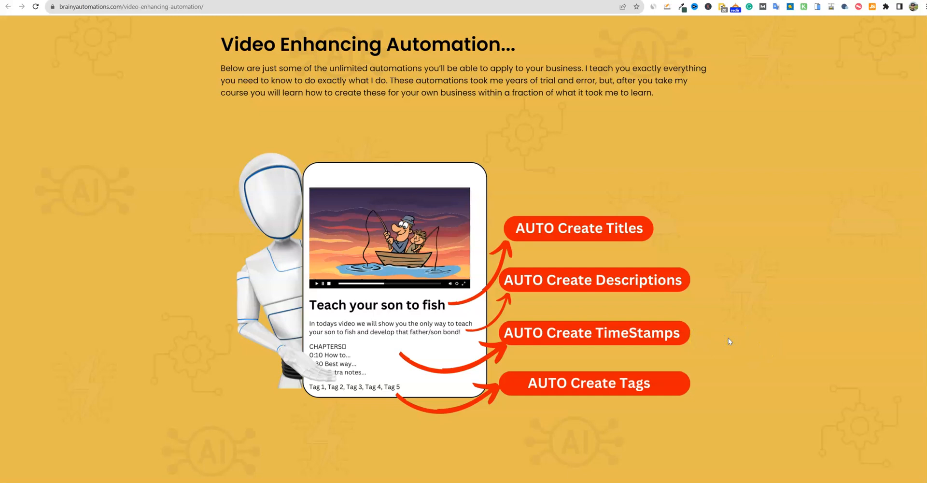
{"action": "mouse_move", "coordinate": [729, 341]}
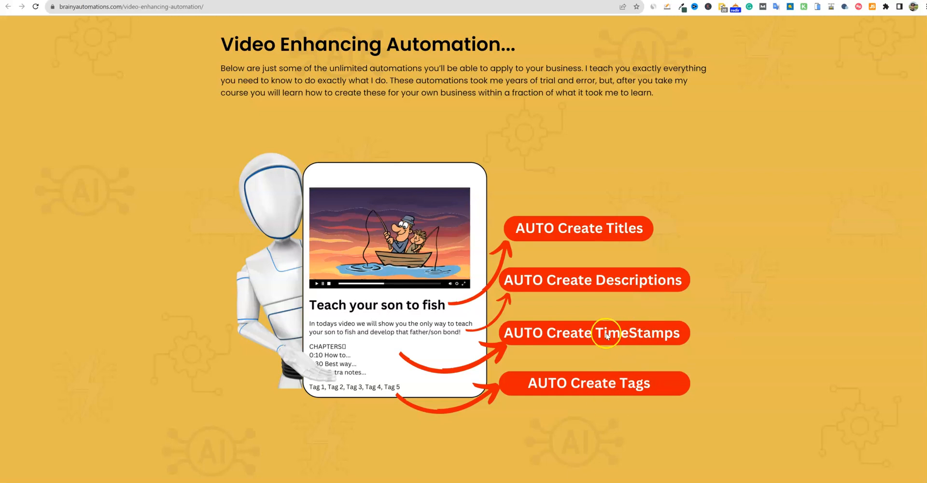
{"action": "mouse_move", "coordinate": [738, 288]}
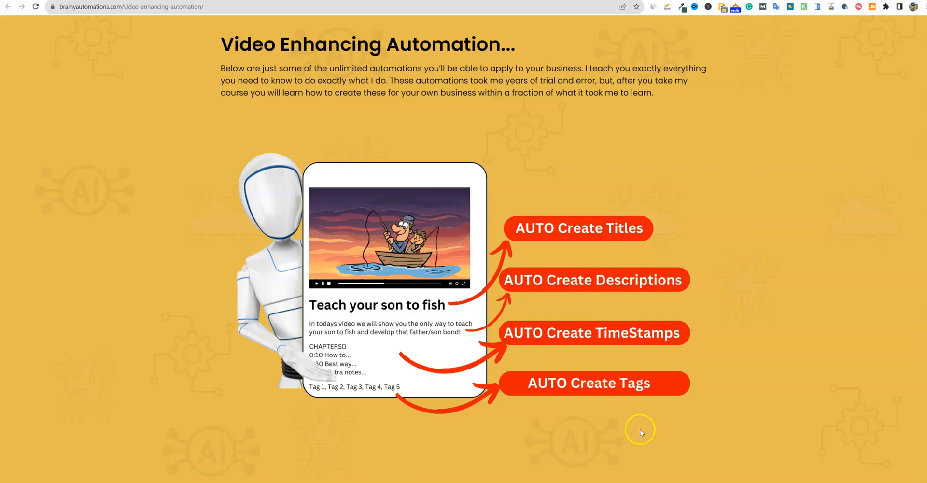
{"action": "scroll", "scroll_direction": "up", "scroll_amount": 3}
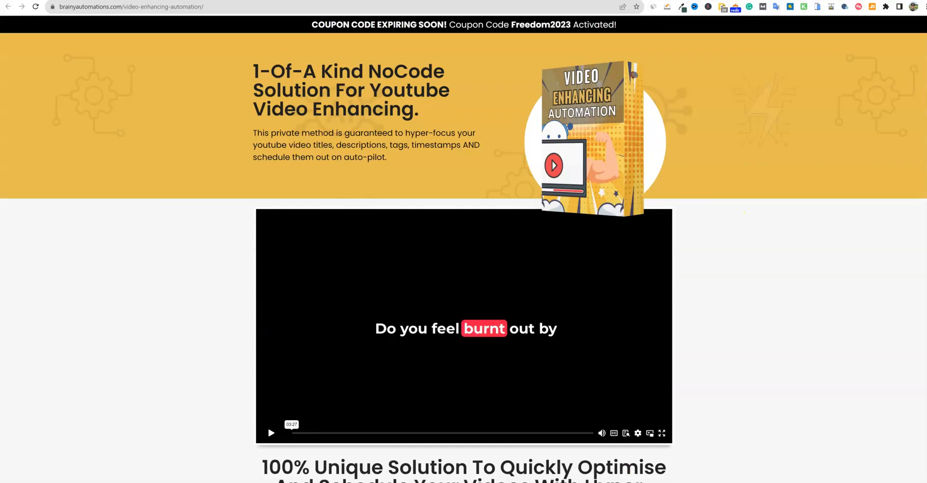
Step: Scroll past testimonials and countdown, then back to Bonus #3 and Bonus #4 lifetime support
{"action": "scroll", "scroll_direction": "down", "scroll_amount": 3}
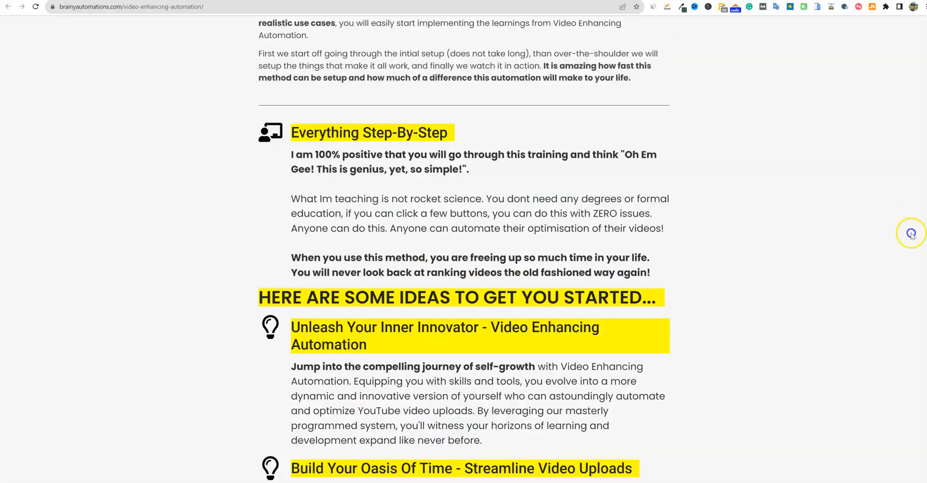
{"action": "scroll", "scroll_direction": "down", "scroll_amount": 3}
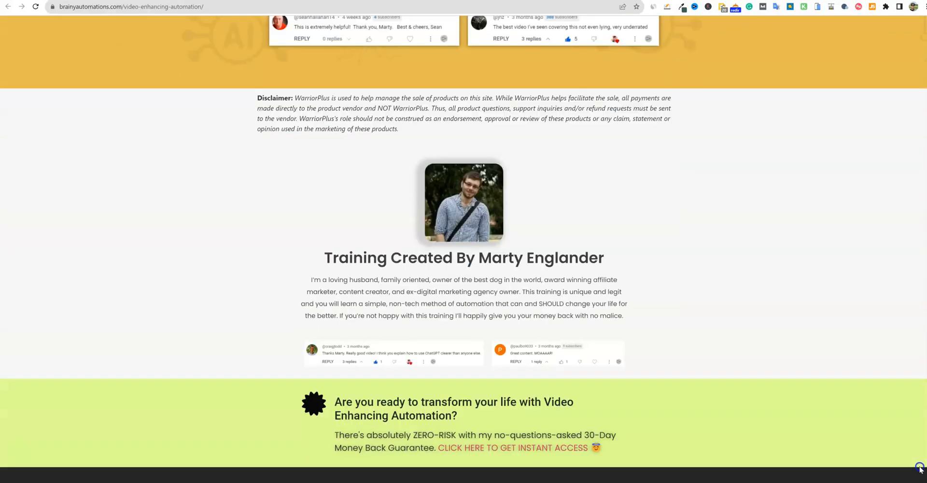
{"action": "scroll", "scroll_direction": "up", "scroll_amount": 3}
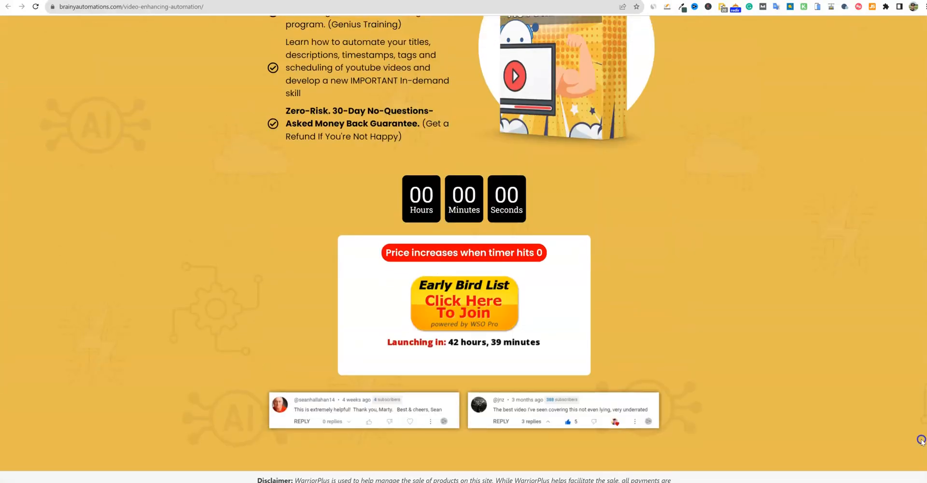
{"action": "scroll", "scroll_direction": "up", "scroll_amount": 3}
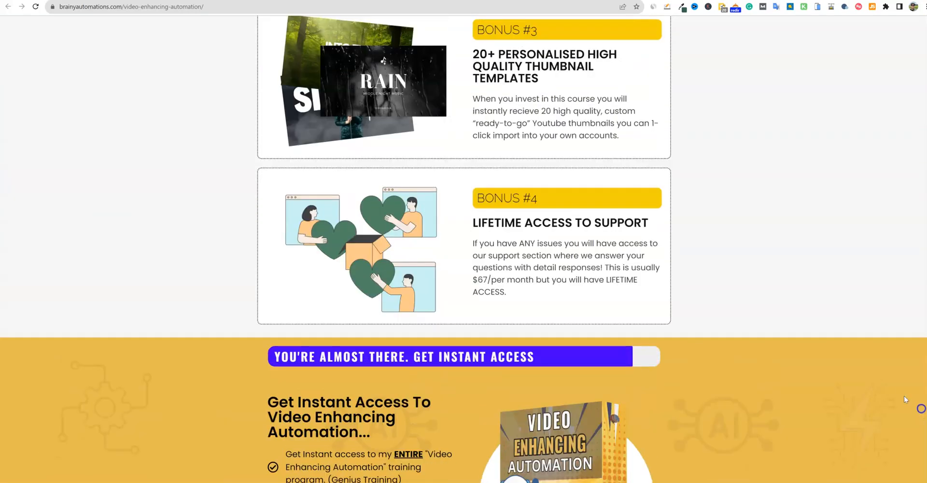
{"action": "scroll", "scroll_direction": "down", "scroll_amount": 3}
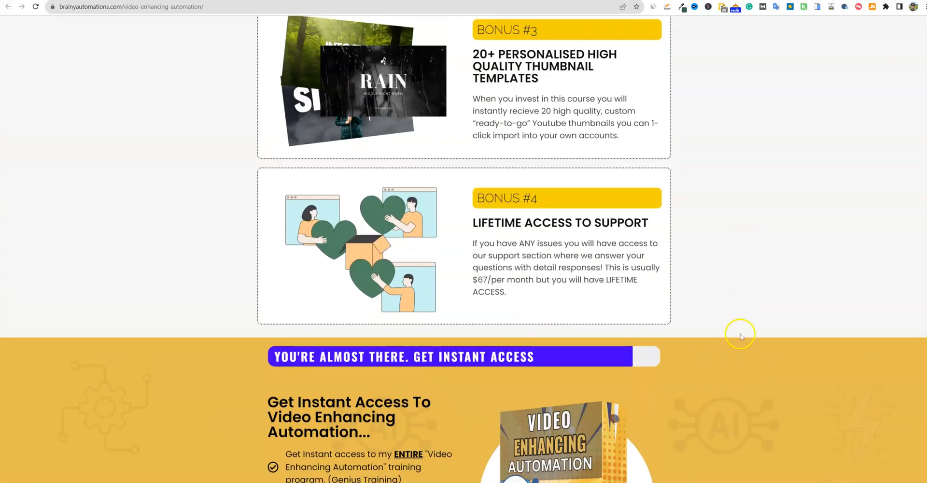
Step: Scroll through the FAQ, idea sections and AUTO Create graphic to the skeptic questions
{"action": "scroll", "scroll_direction": "down", "scroll_amount": 3}
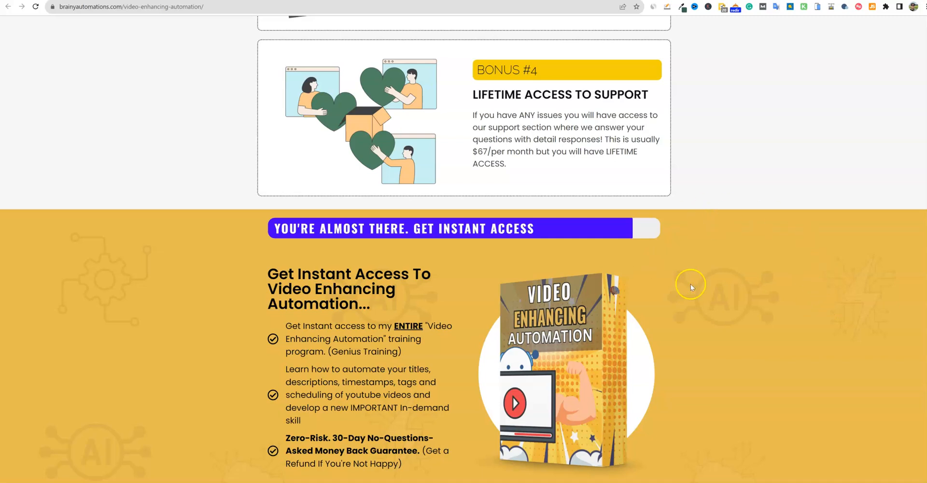
{"action": "mouse_move", "coordinate": [747, 318]}
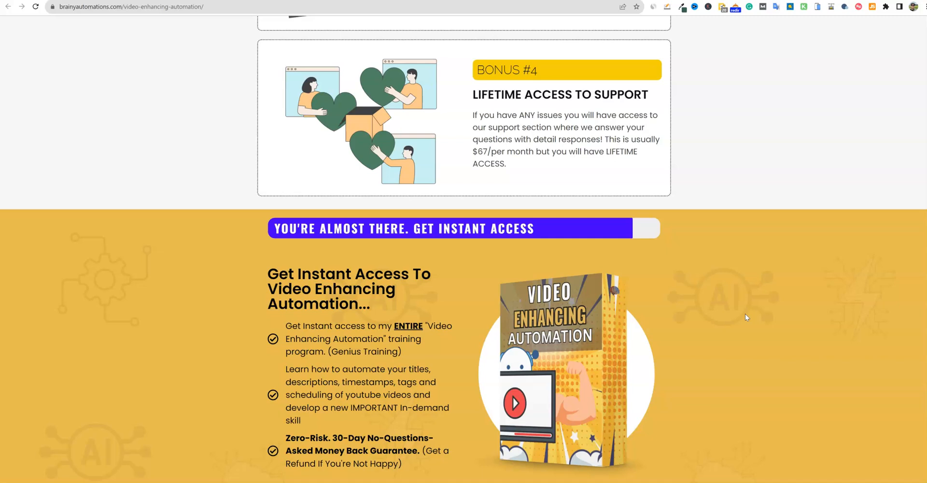
{"action": "scroll", "scroll_direction": "up", "scroll_amount": 3}
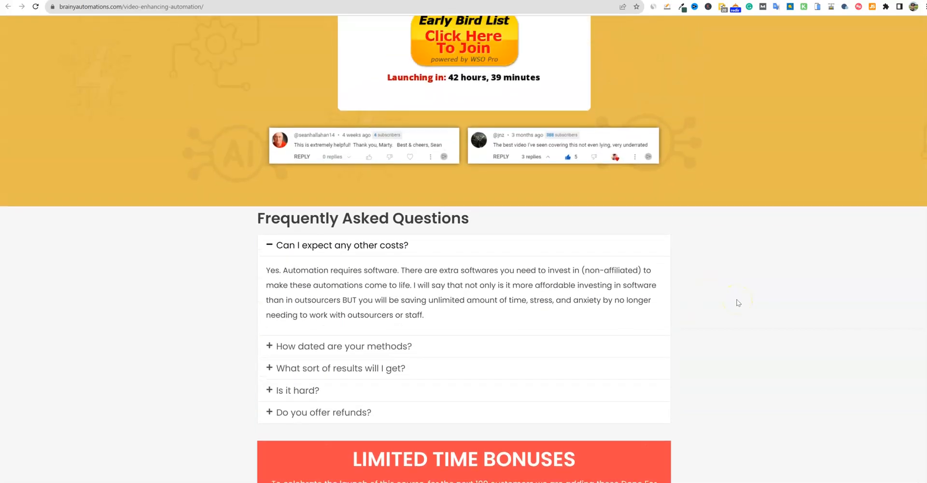
{"action": "scroll", "scroll_direction": "up", "scroll_amount": 3}
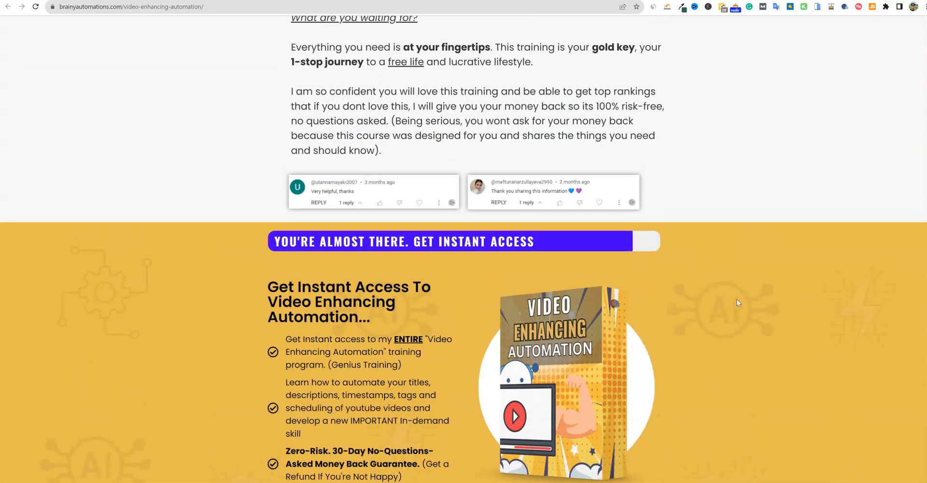
{"action": "scroll", "scroll_direction": "up", "scroll_amount": 3}
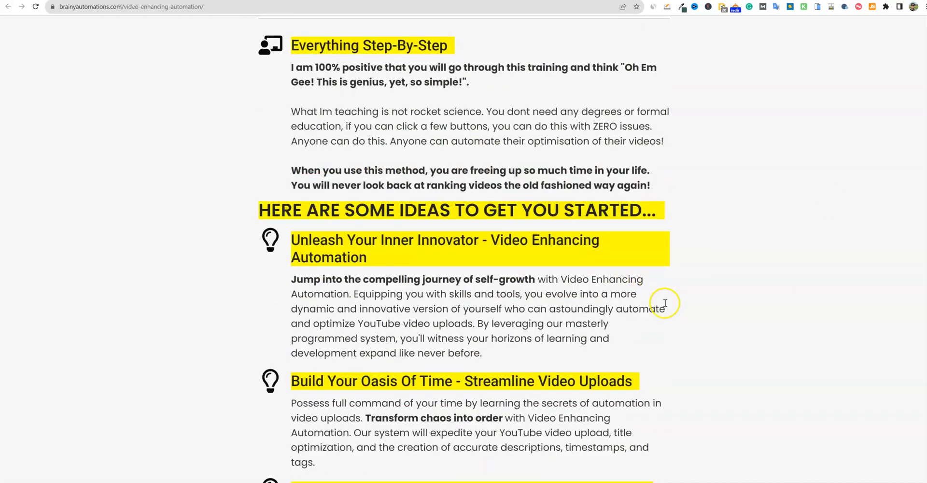
{"action": "mouse_move", "coordinate": [663, 321]}
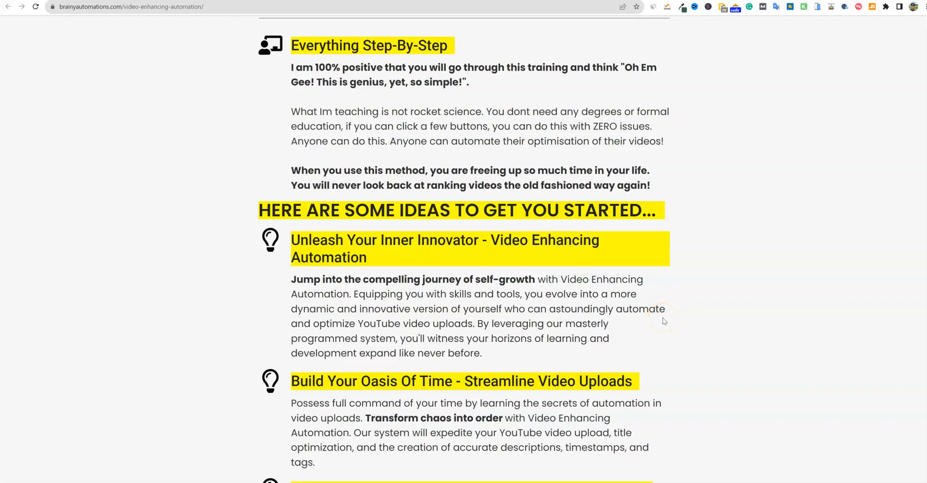
{"action": "mouse_move", "coordinate": [664, 321]}
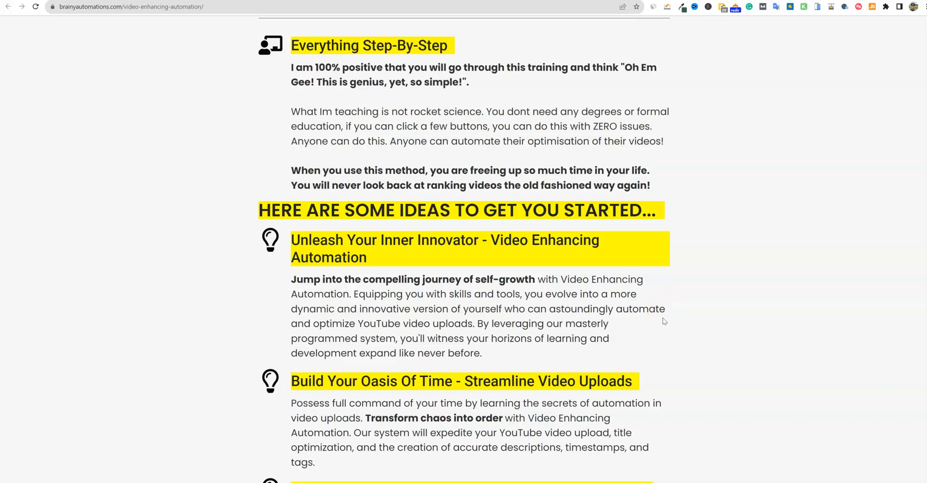
{"action": "scroll", "scroll_direction": "up", "scroll_amount": 3}
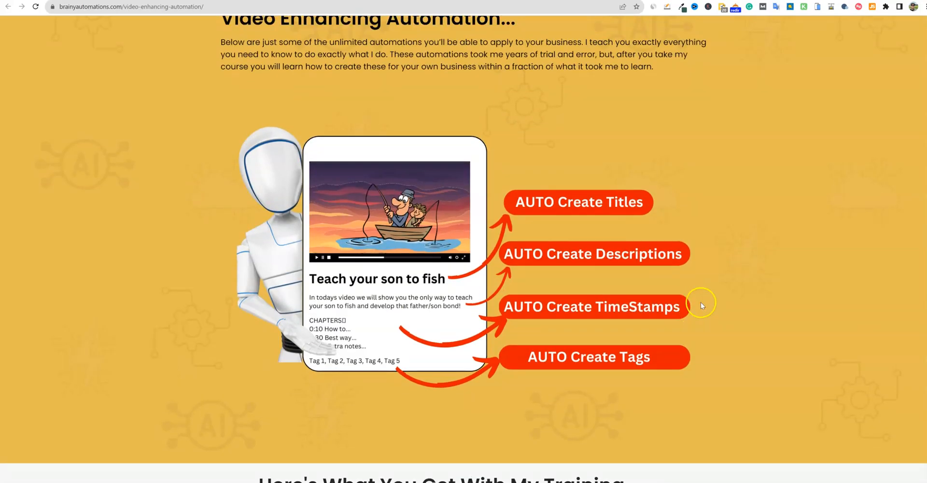
{"action": "scroll", "scroll_direction": "up", "scroll_amount": 3}
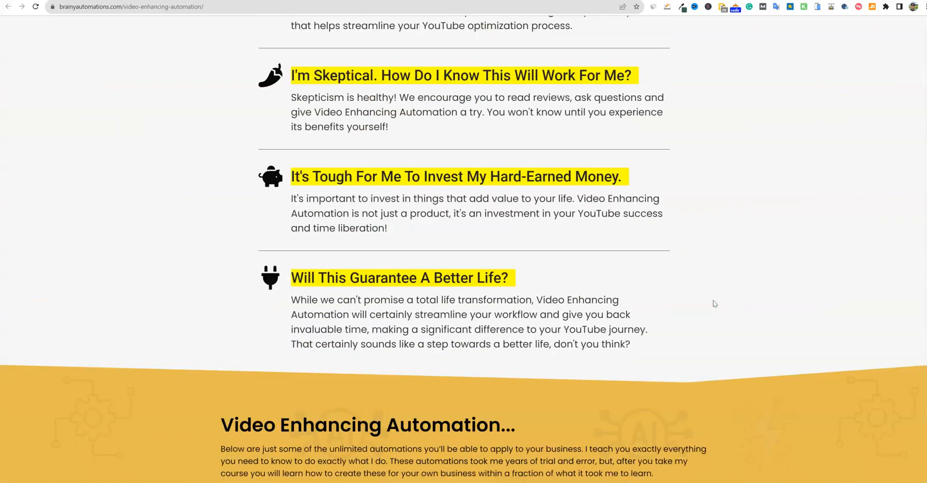
{"action": "scroll", "scroll_direction": "down", "scroll_amount": 3}
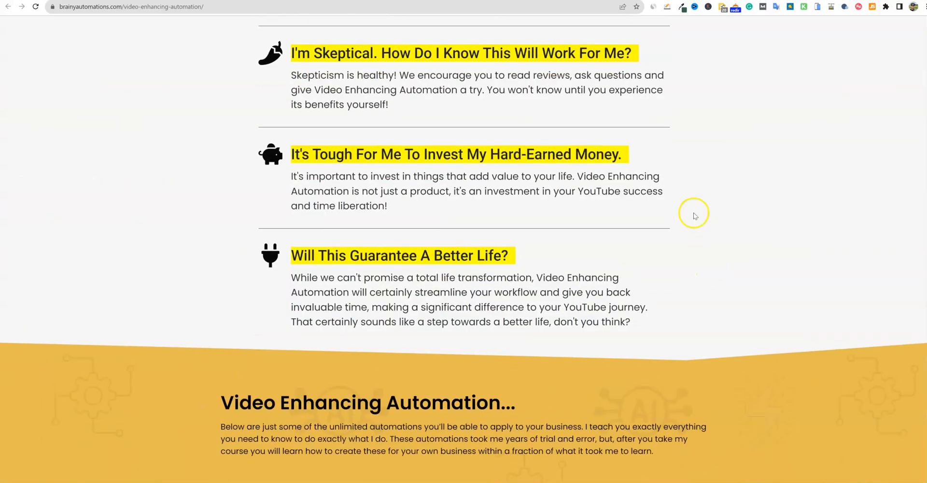